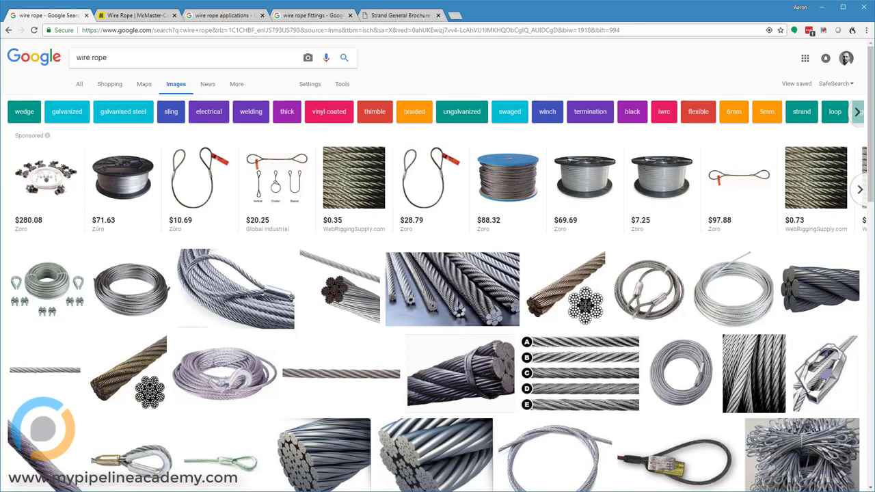
{"action": "mouse_move", "coordinate": [229, 318]}
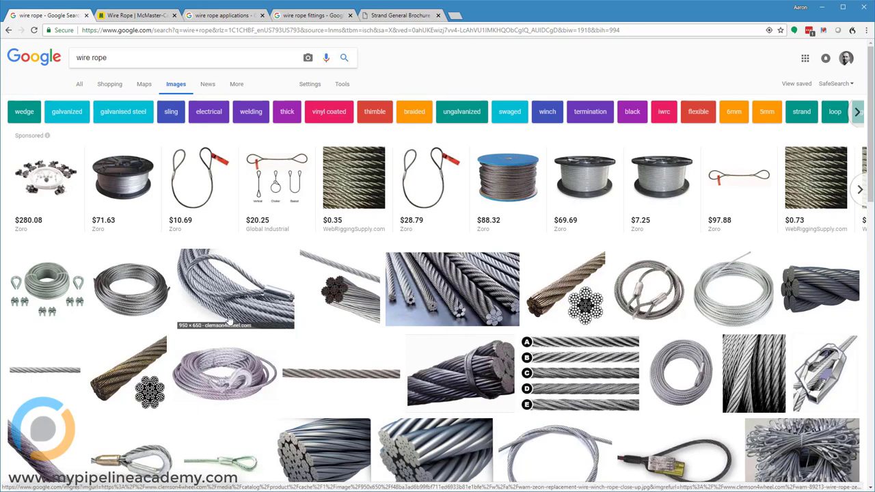
Scroll down and enlarge the AliExpress photo of cut steel wire rope strands for elevator hoisting
{"action": "scroll", "scroll_direction": "down", "scroll_amount": 3}
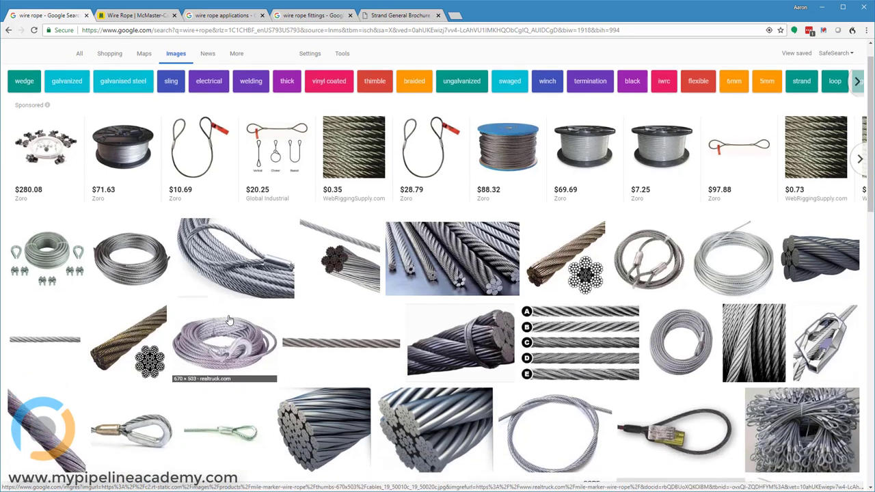
{"action": "mouse_move", "coordinate": [364, 345]}
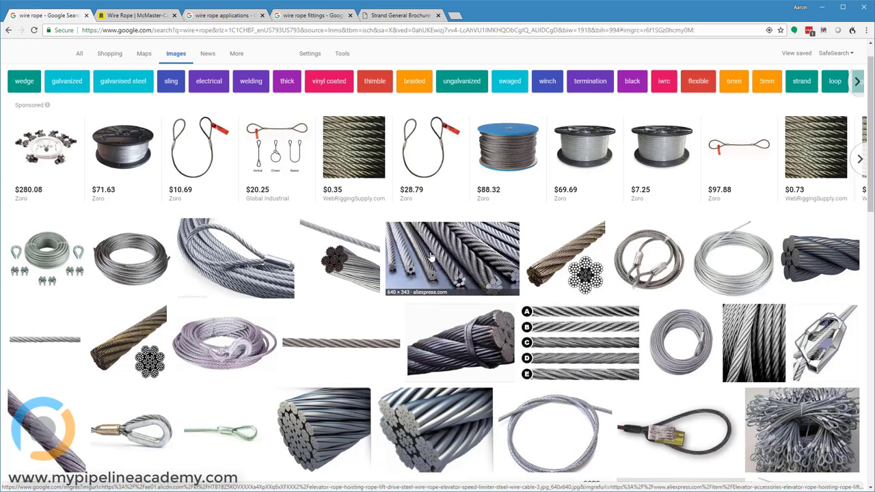
{"action": "left_click", "coordinate": [452, 258]}
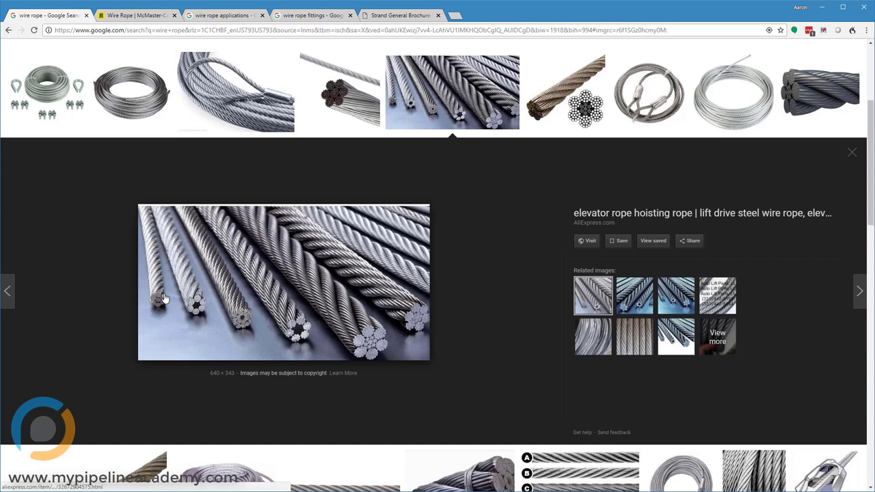
{"action": "mouse_move", "coordinate": [157, 333]}
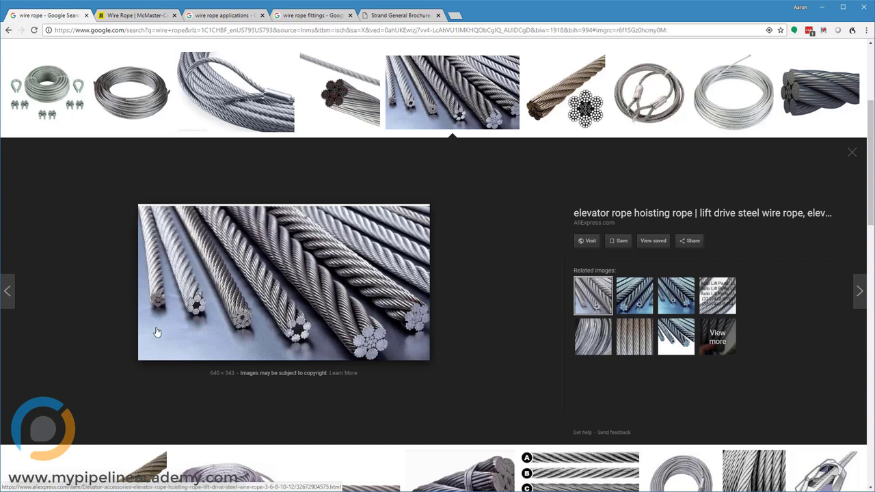
{"action": "mouse_move", "coordinate": [240, 309]}
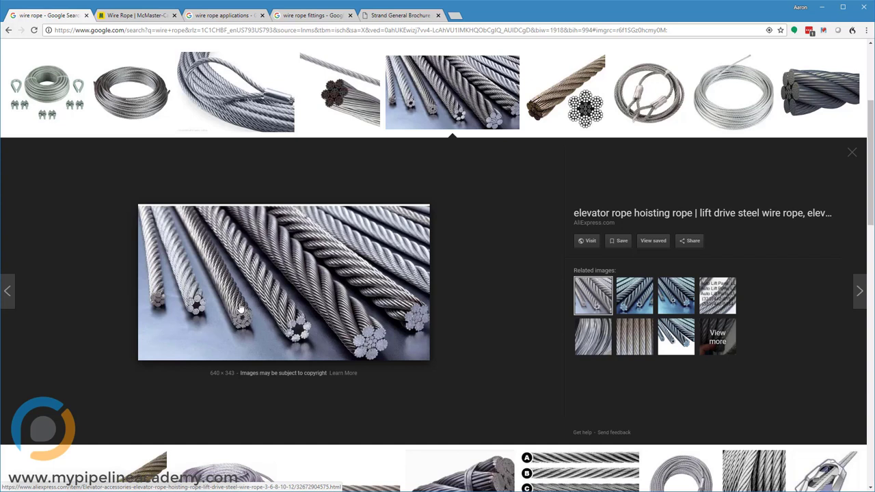
{"action": "mouse_move", "coordinate": [334, 352]}
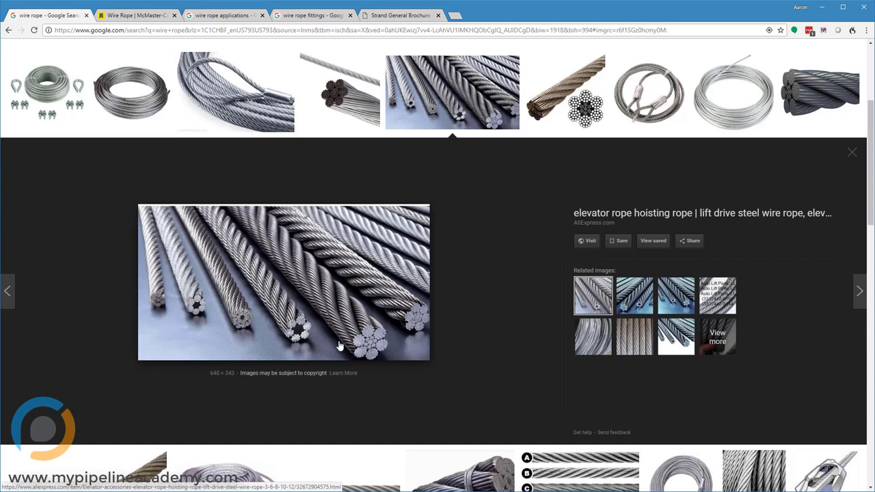
{"action": "mouse_move", "coordinate": [358, 342]}
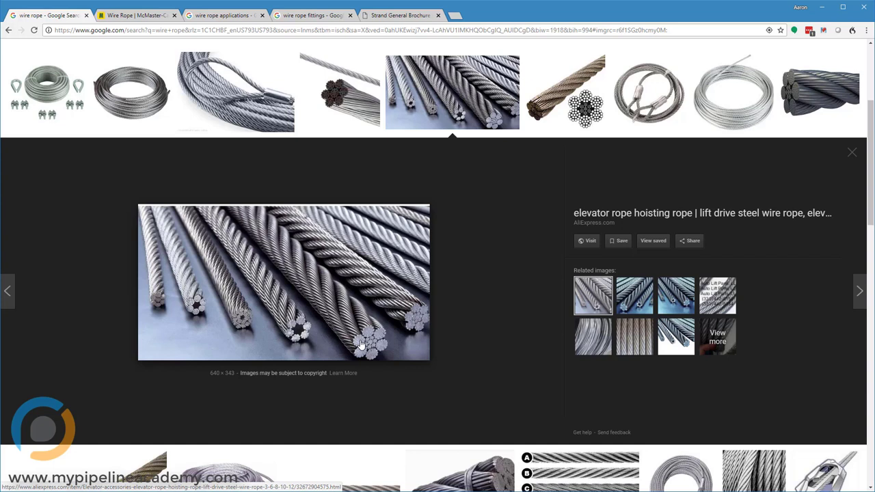
{"action": "mouse_move", "coordinate": [358, 350]}
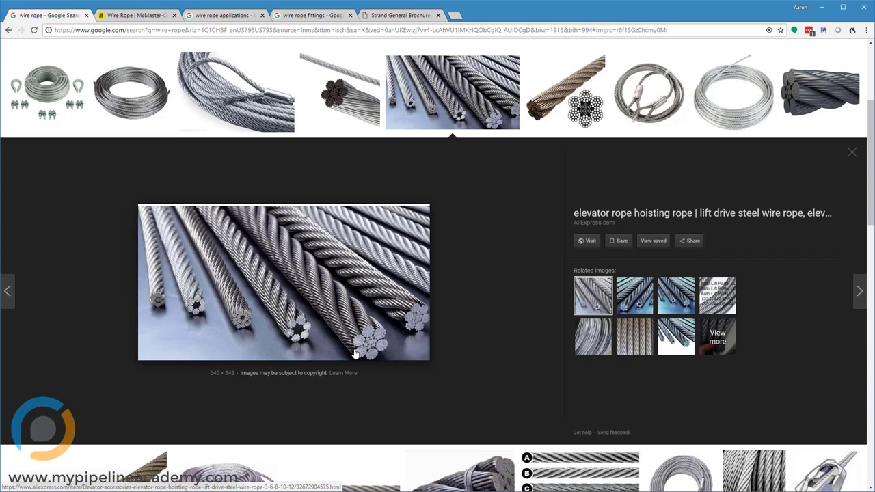
{"action": "mouse_move", "coordinate": [361, 344]}
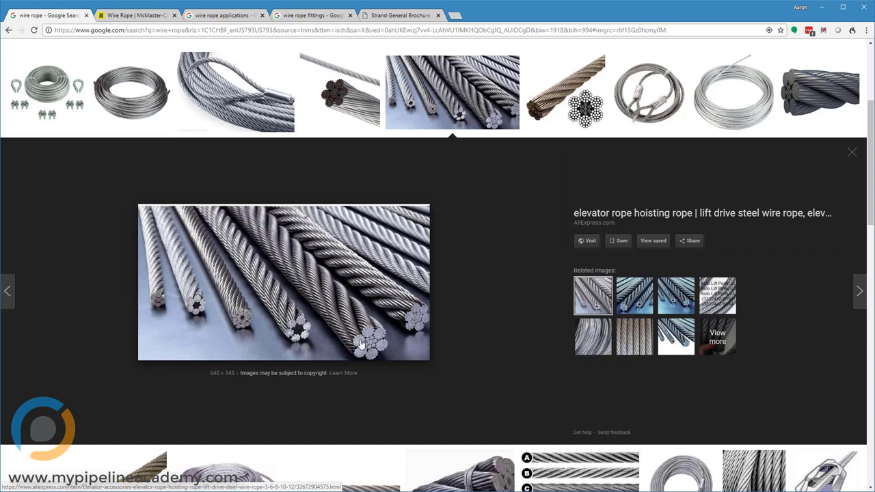
{"action": "mouse_move", "coordinate": [361, 345]}
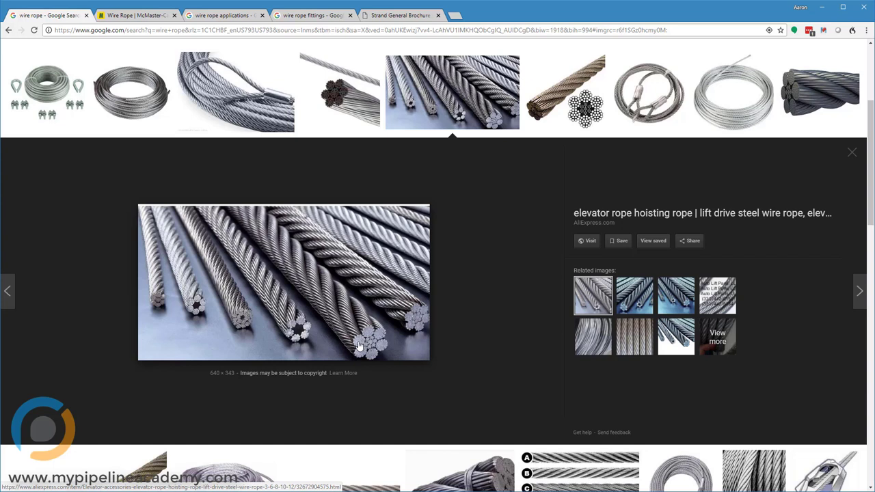
{"action": "mouse_move", "coordinate": [345, 299]}
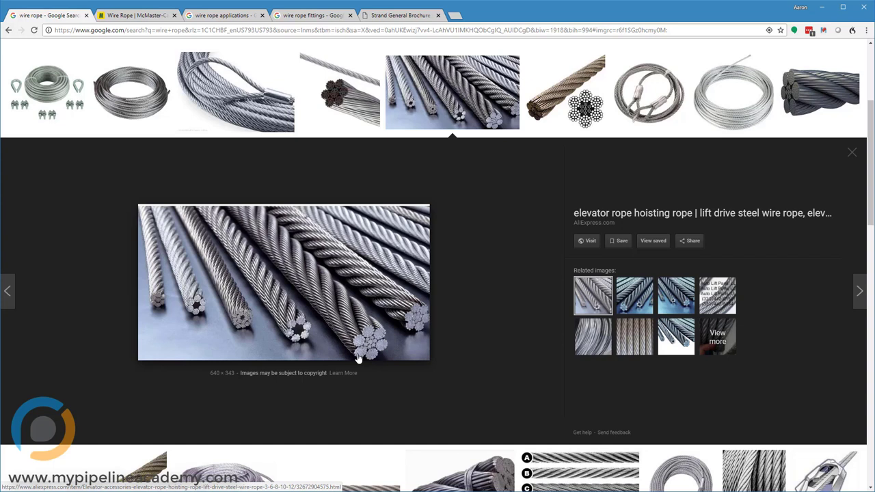
{"action": "mouse_move", "coordinate": [369, 353]}
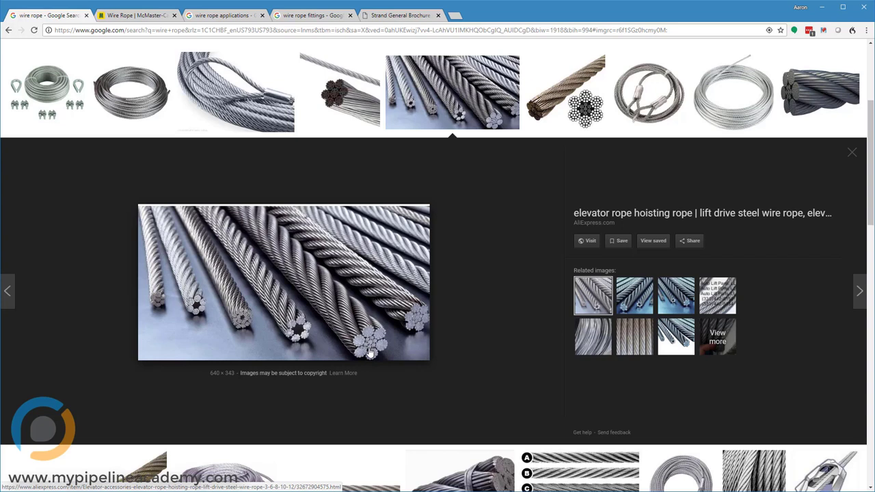
{"action": "mouse_move", "coordinate": [372, 347]}
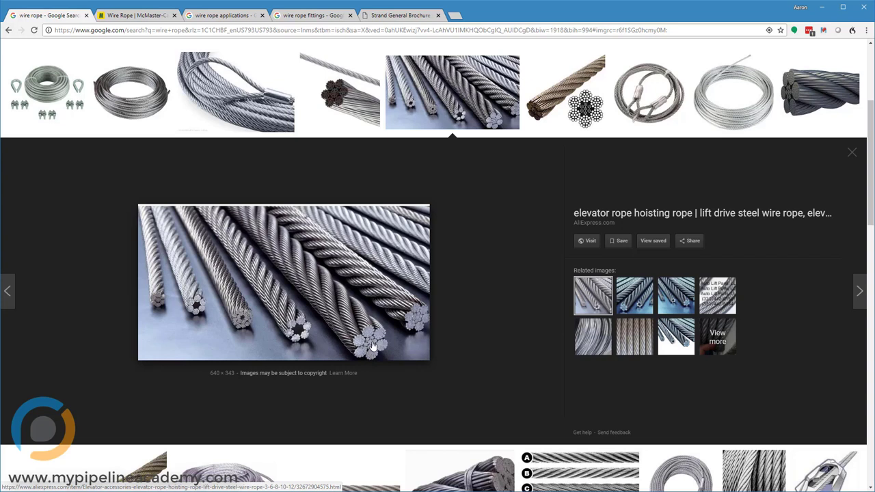
{"action": "mouse_move", "coordinate": [420, 314]}
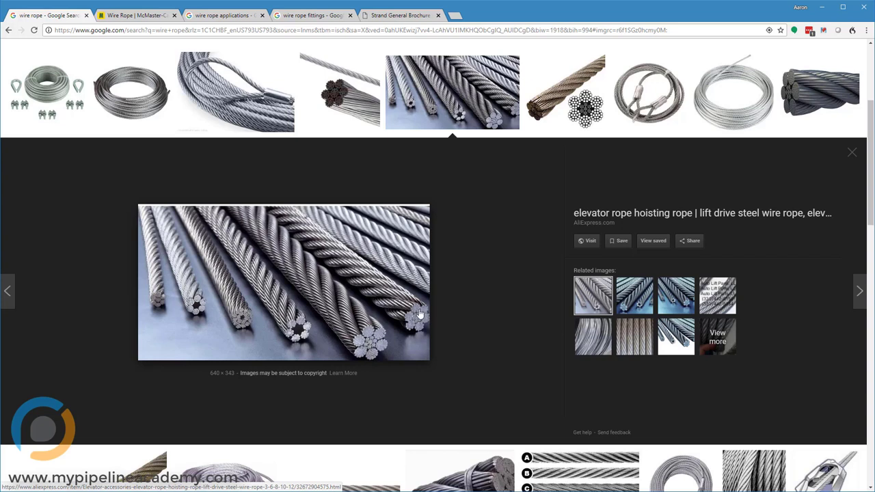
{"action": "mouse_move", "coordinate": [362, 296]}
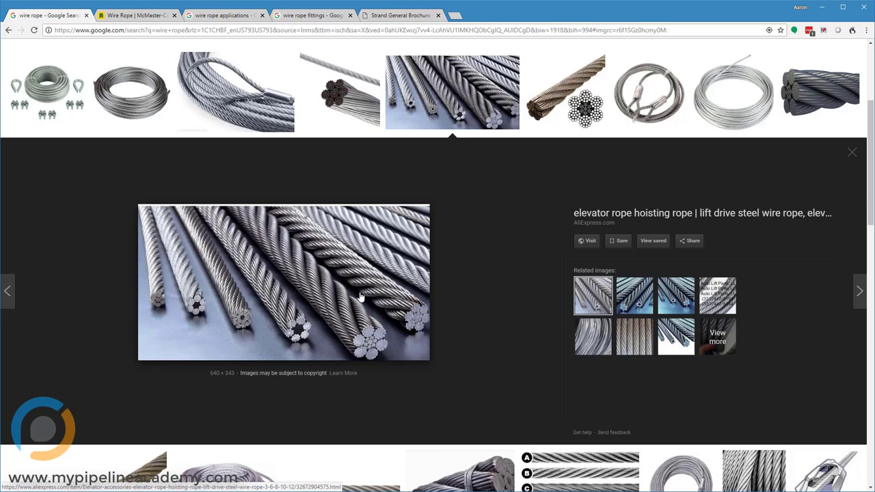
{"action": "mouse_move", "coordinate": [207, 185]}
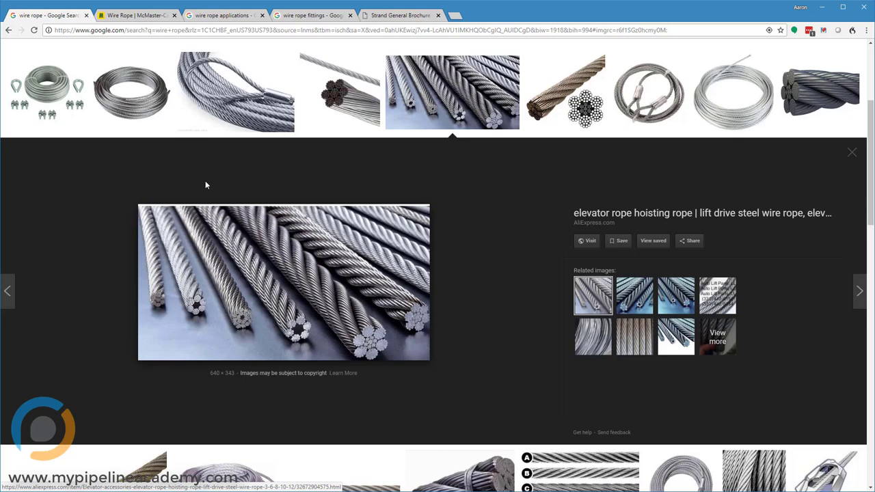
Return to the McMaster-Carr wire rope catalog with its 317 products
{"action": "left_click", "coordinate": [135, 15]}
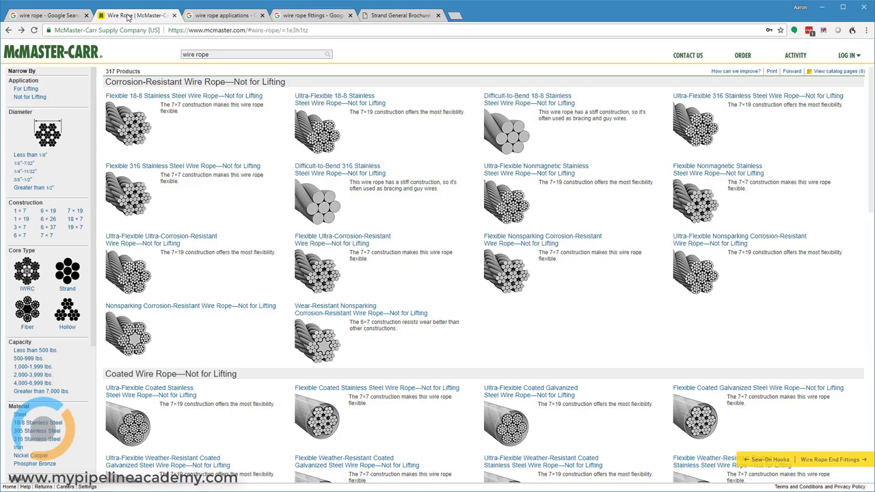
{"action": "mouse_move", "coordinate": [256, 178]}
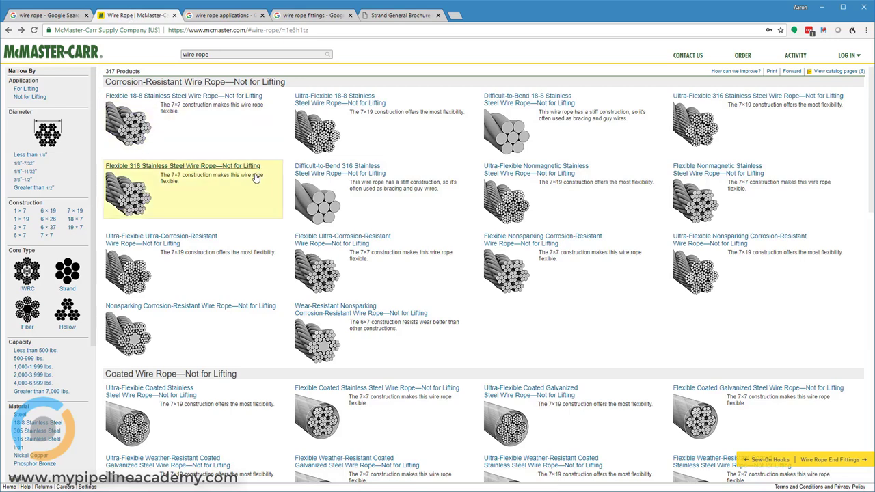
{"action": "mouse_move", "coordinate": [431, 170]}
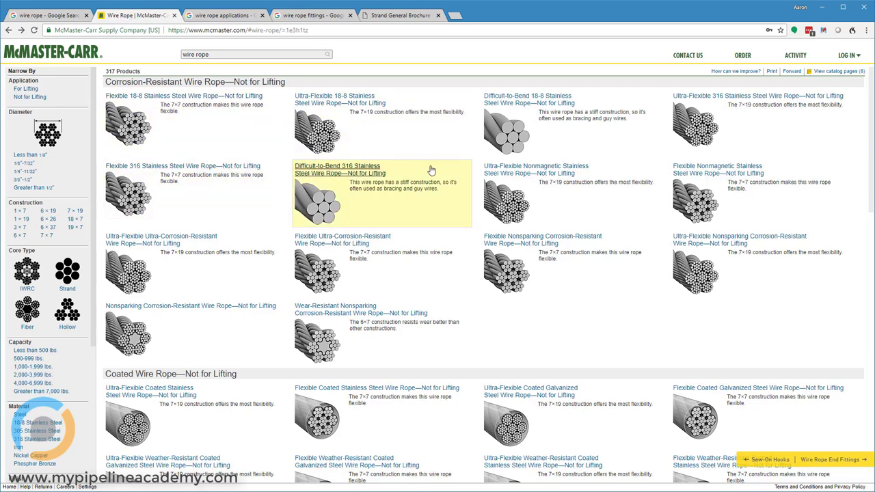
{"action": "mouse_move", "coordinate": [520, 130]}
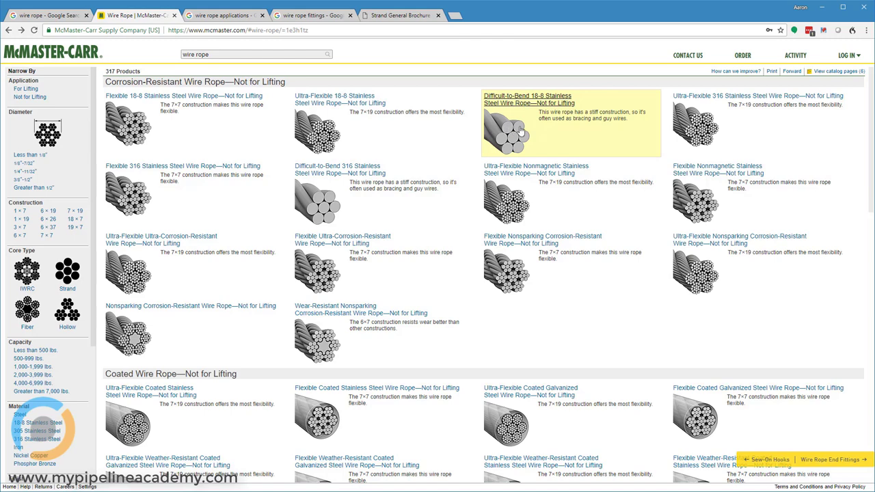
{"action": "mouse_move", "coordinate": [519, 139]}
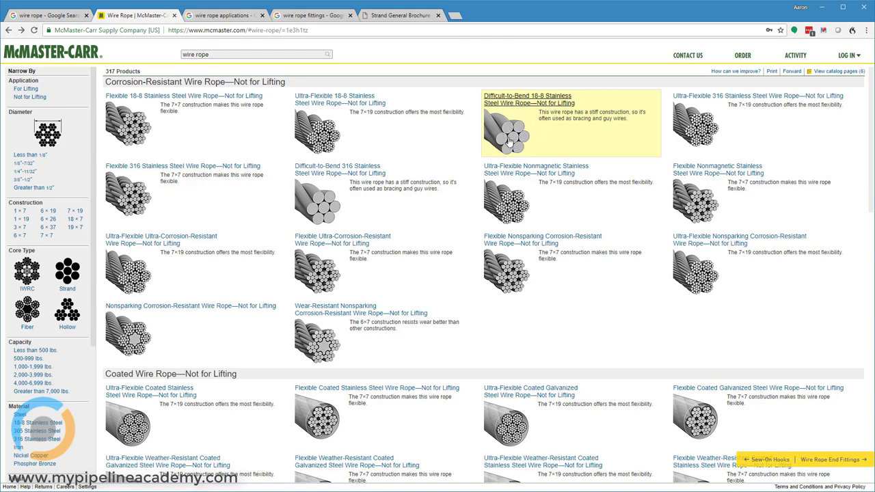
{"action": "mouse_move", "coordinate": [509, 141]}
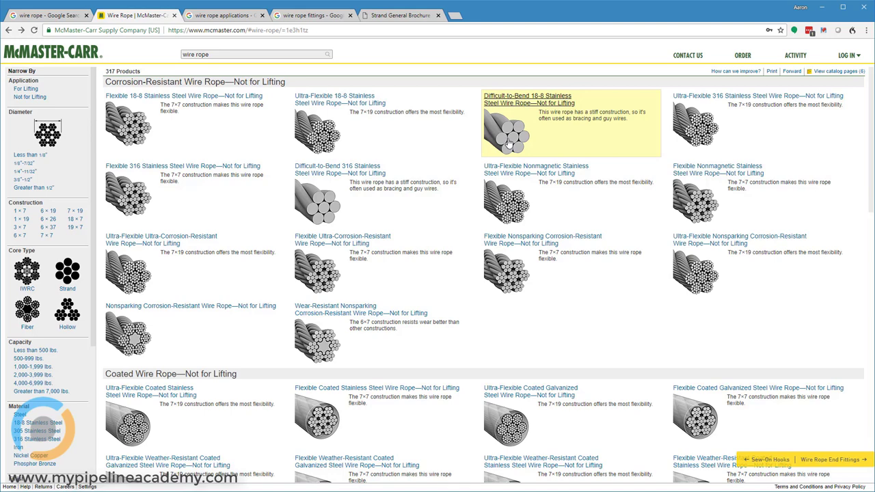
{"action": "mouse_move", "coordinate": [509, 142]}
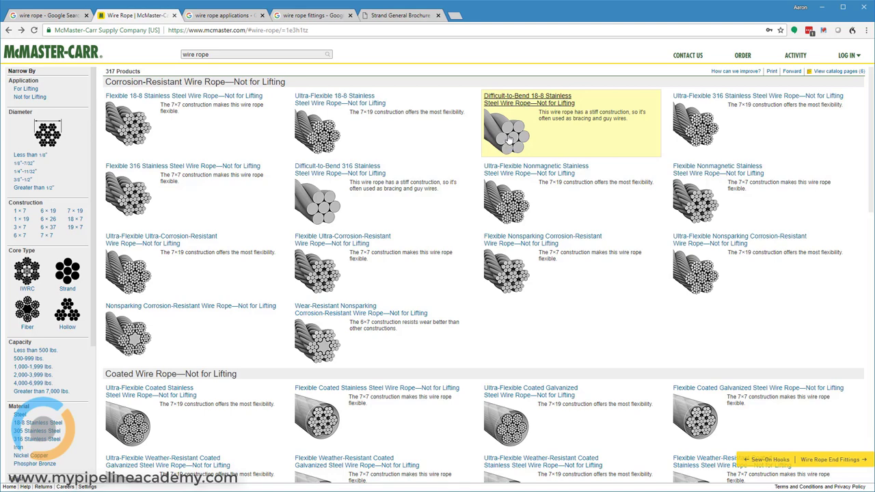
{"action": "mouse_move", "coordinate": [31, 207]}
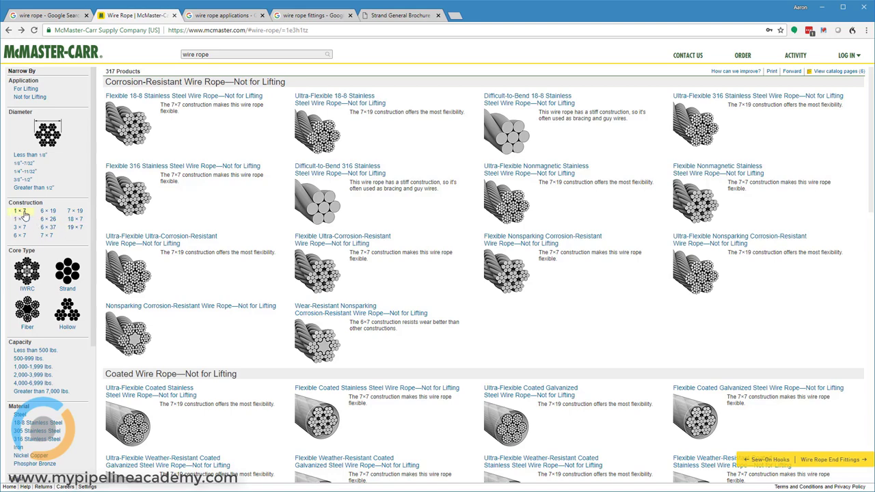
{"action": "mouse_move", "coordinate": [559, 131]}
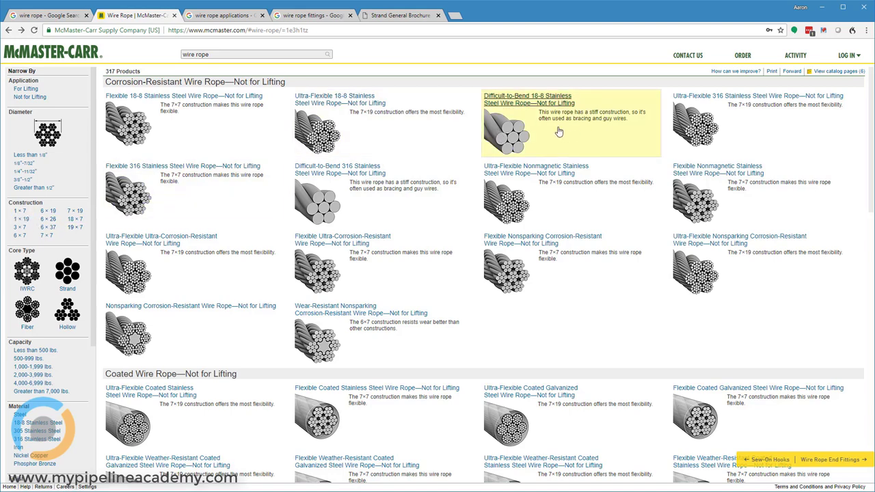
{"action": "mouse_move", "coordinate": [525, 130]}
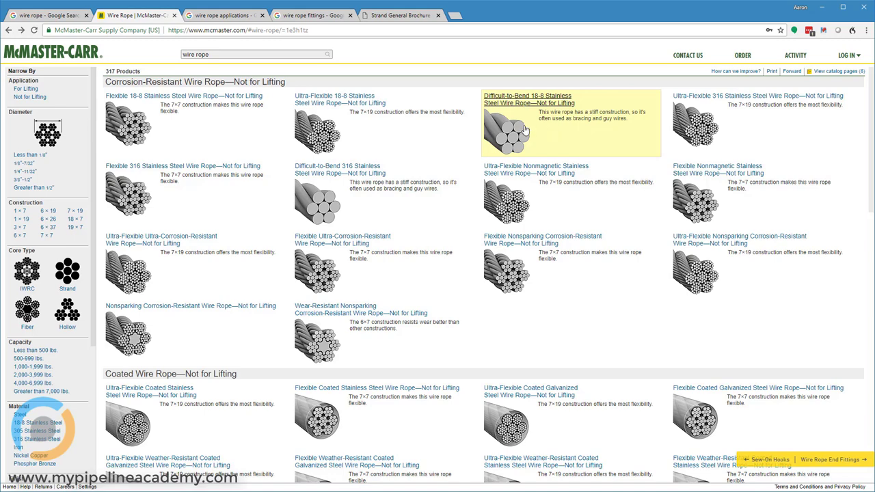
{"action": "mouse_move", "coordinate": [524, 131]}
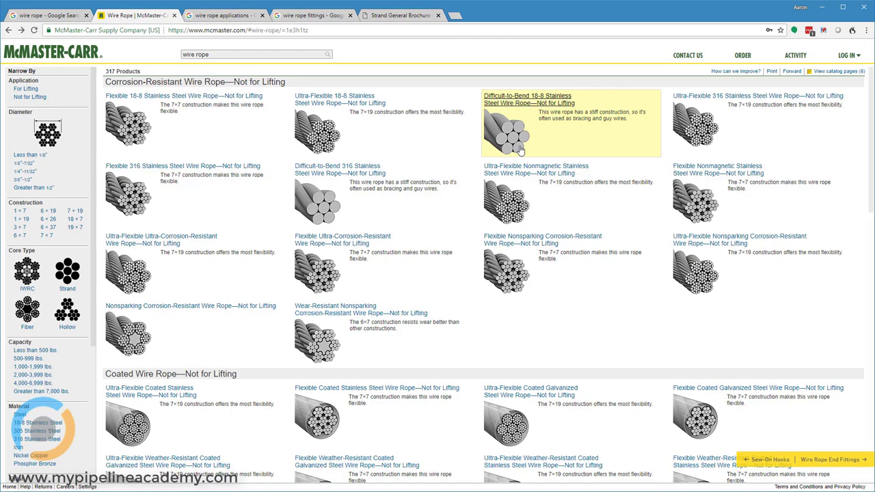
{"action": "mouse_move", "coordinate": [210, 273]}
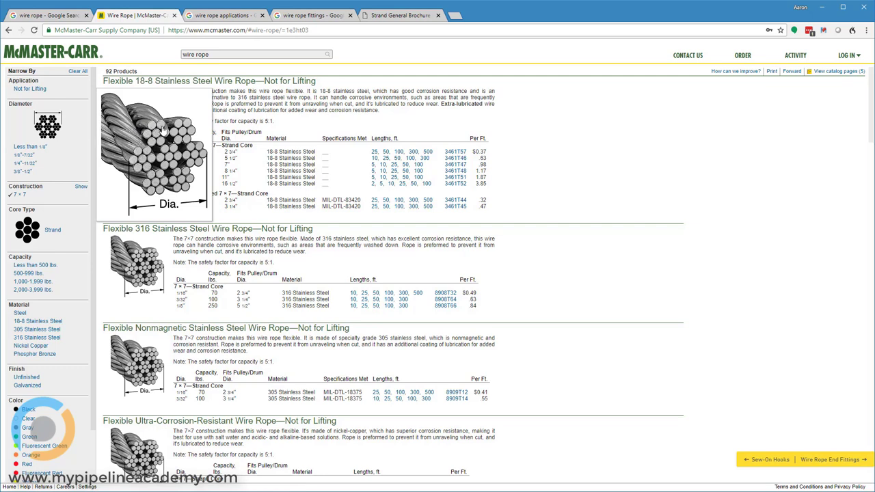
{"action": "mouse_move", "coordinate": [159, 131]}
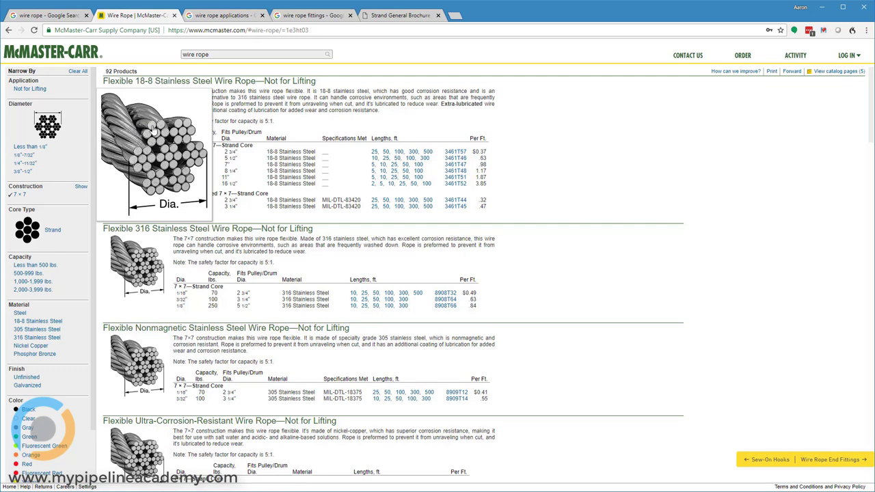
{"action": "mouse_move", "coordinate": [168, 168]}
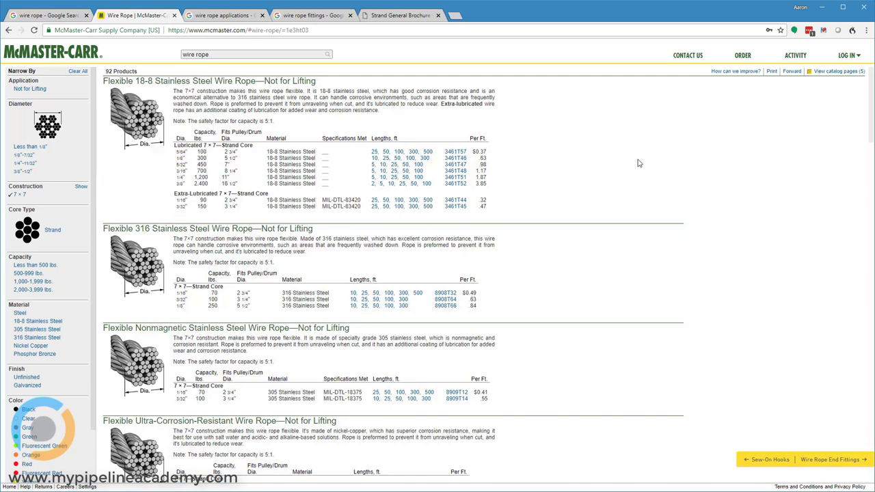
{"action": "mouse_move", "coordinate": [614, 142]}
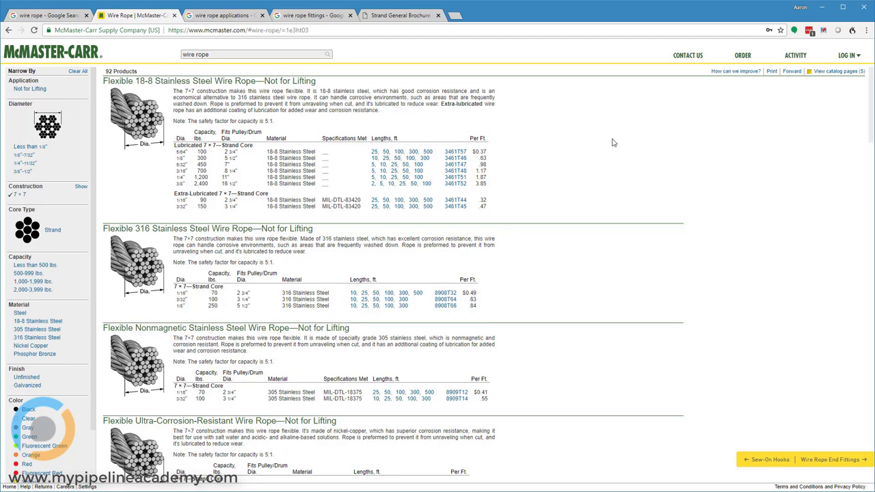
{"action": "mouse_move", "coordinate": [303, 238]}
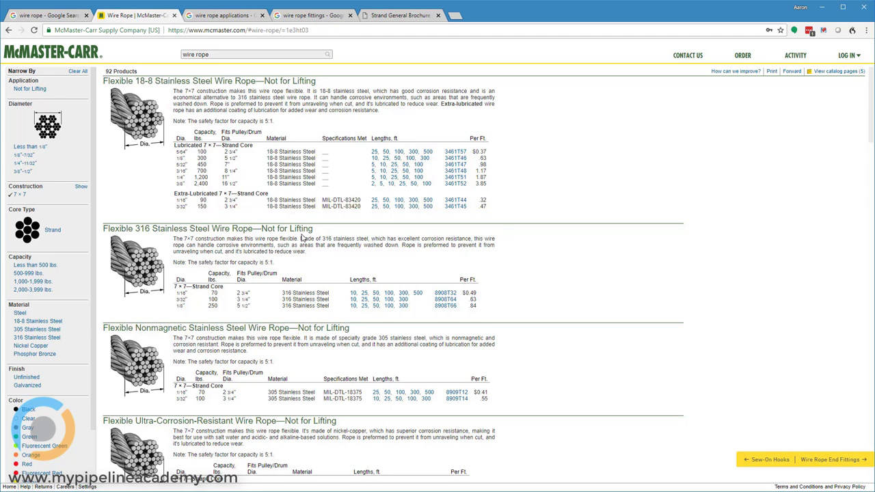
{"action": "mouse_move", "coordinate": [318, 262]}
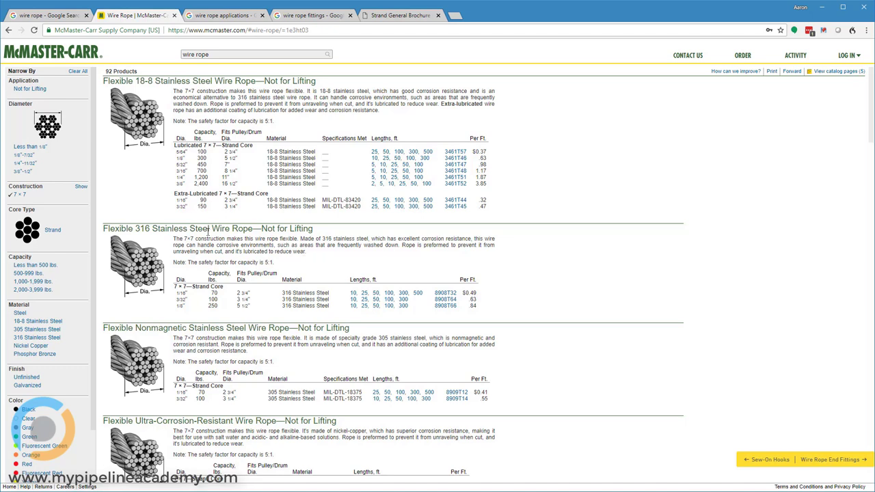
{"action": "mouse_move", "coordinate": [260, 282]}
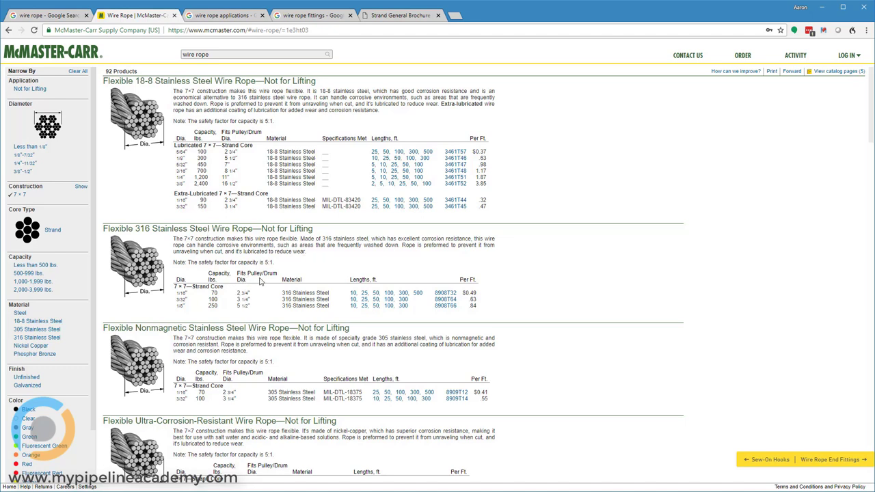
{"action": "mouse_move", "coordinate": [255, 295]}
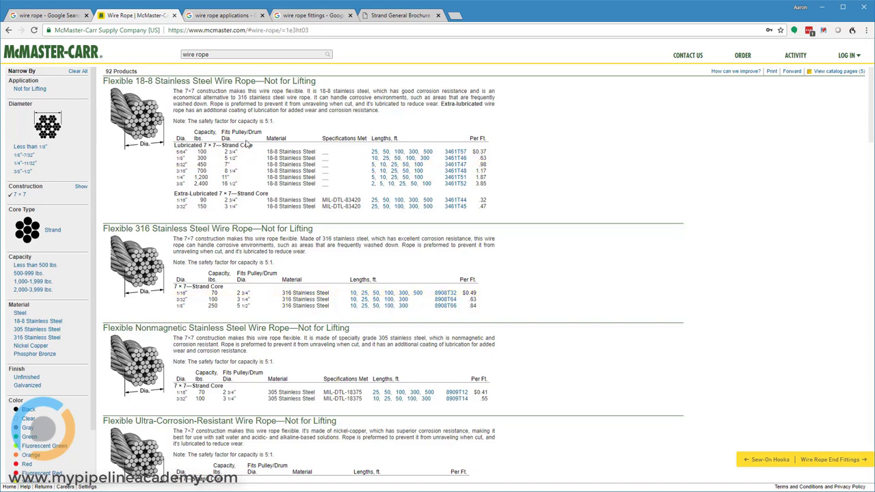
{"action": "mouse_move", "coordinate": [234, 177]}
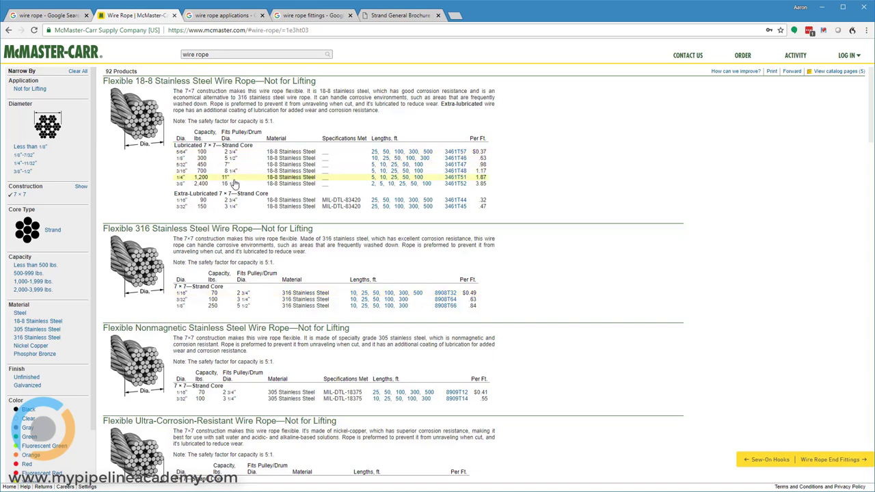
Scroll through the Flexible 18-8 stainless 7×7 wire rope specifications table
{"action": "scroll", "scroll_direction": "down", "scroll_amount": 3}
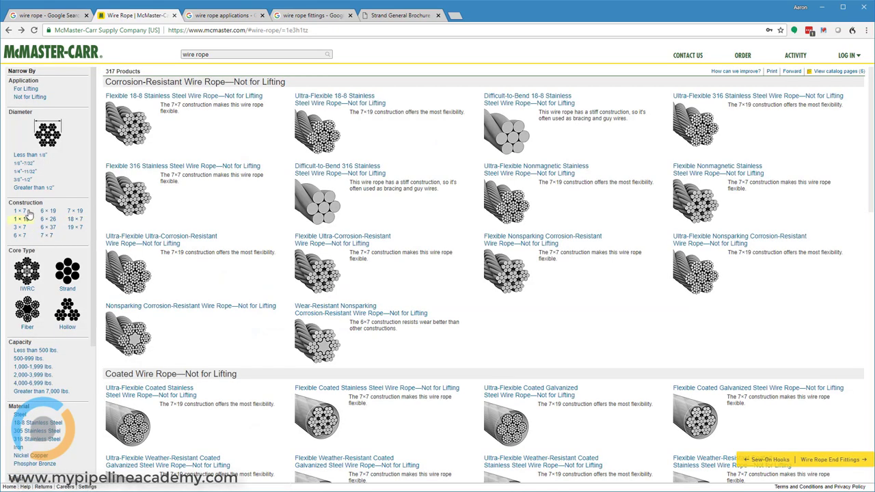
{"action": "left_click", "coordinate": [19, 210]}
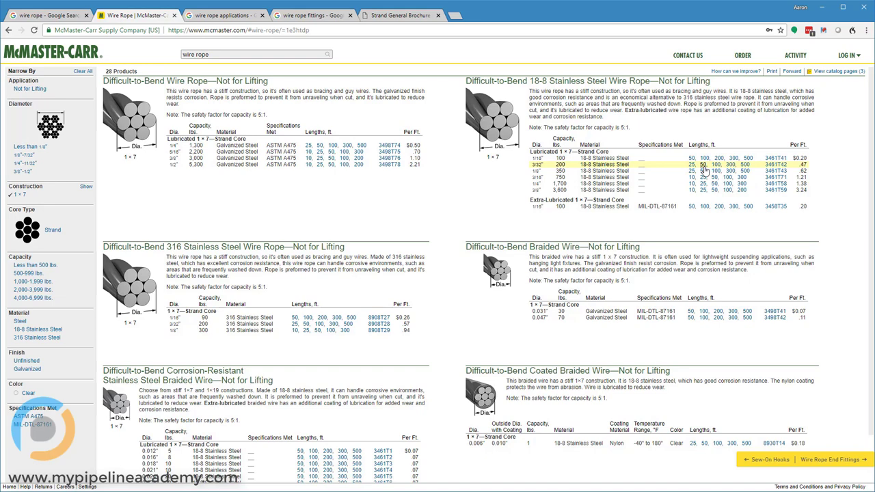
{"action": "mouse_move", "coordinate": [576, 242]}
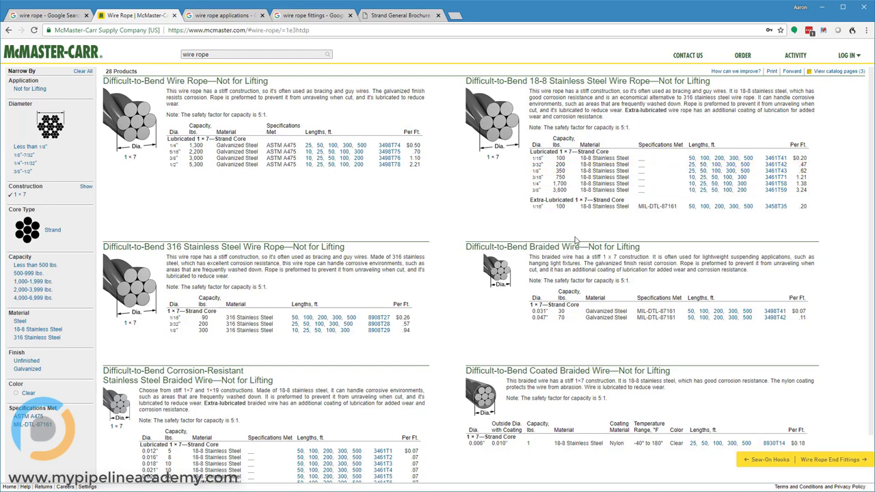
{"action": "scroll", "scroll_direction": "down", "scroll_amount": 3}
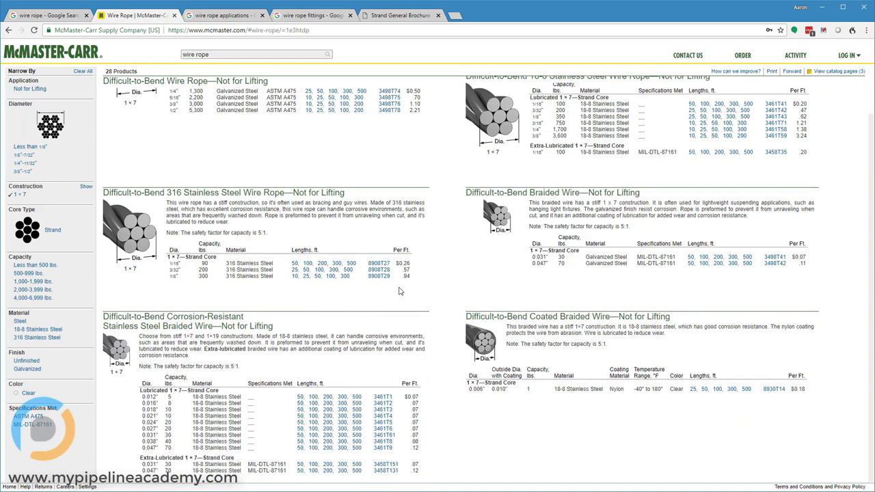
{"action": "mouse_move", "coordinate": [369, 175]}
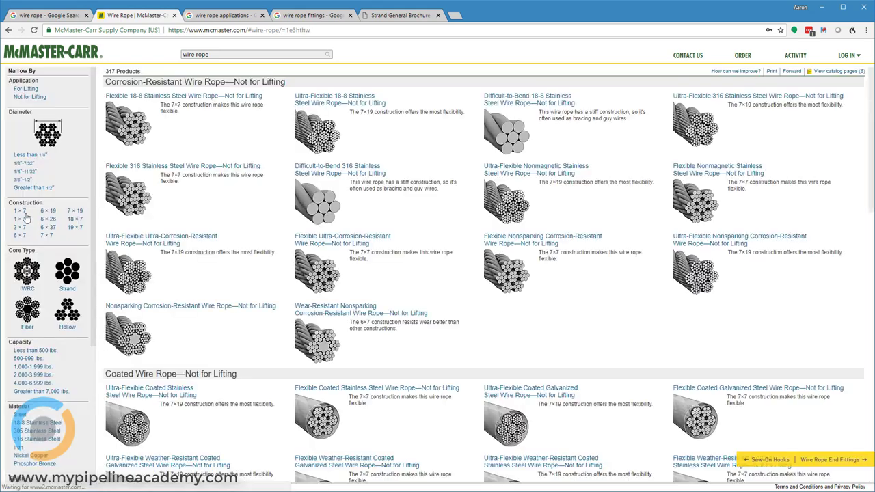
Filter the catalog to 6×26 construction, leaving three wear-resistant ropes rated for lifting
{"action": "left_click", "coordinate": [51, 218]}
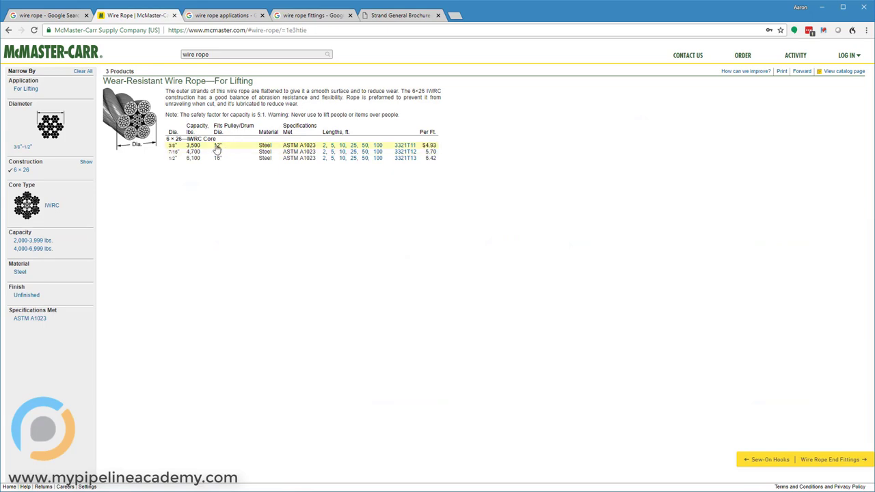
{"action": "mouse_move", "coordinate": [222, 190]}
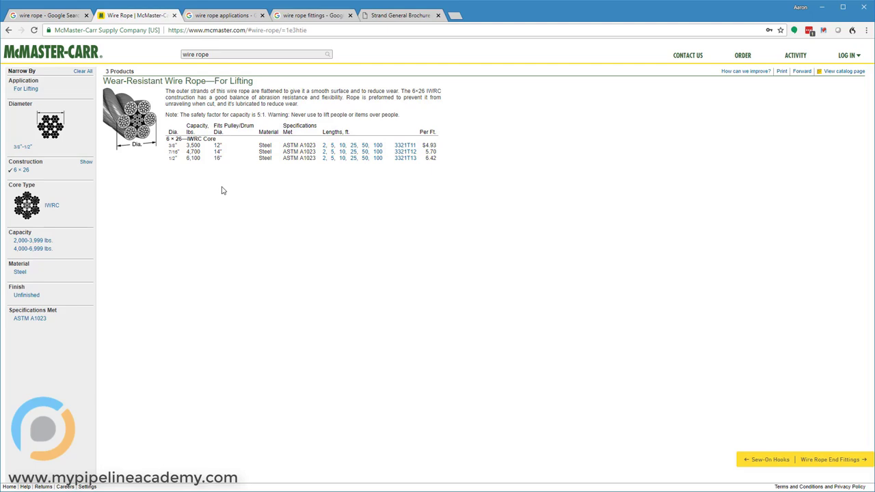
{"action": "mouse_move", "coordinate": [87, 189]}
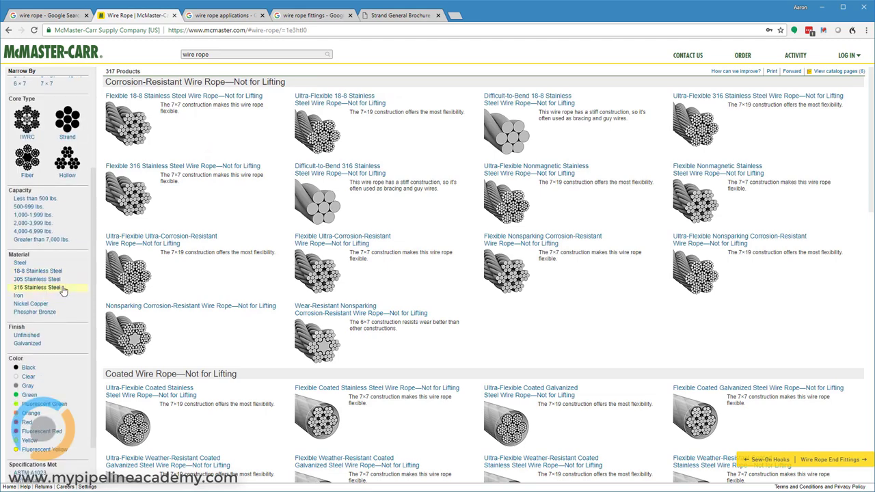
{"action": "mouse_move", "coordinate": [30, 303]}
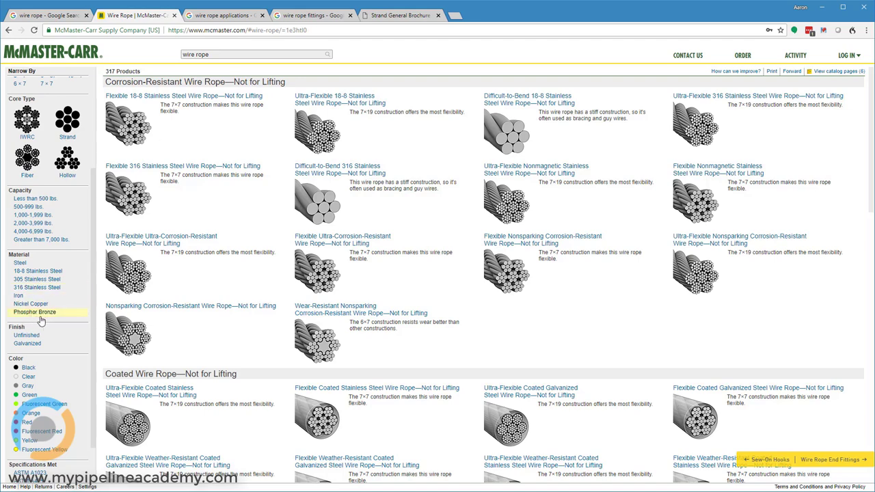
{"action": "mouse_move", "coordinate": [391, 337]}
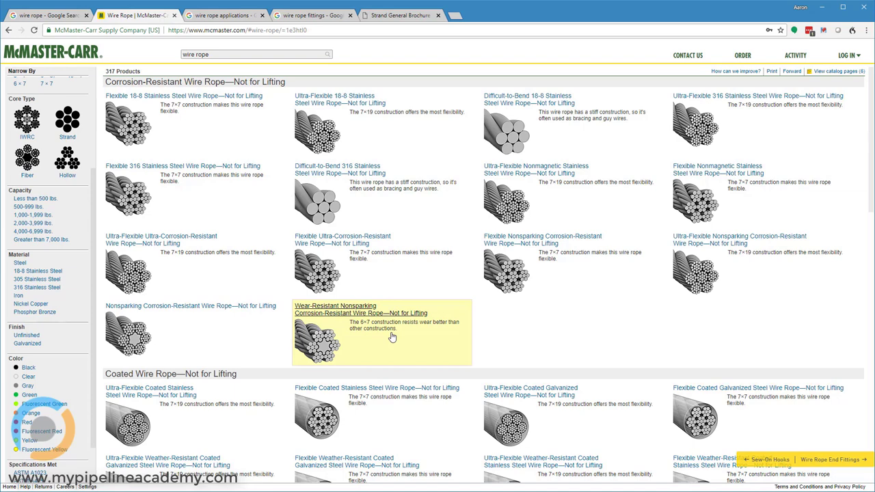
{"action": "mouse_move", "coordinate": [250, 217]}
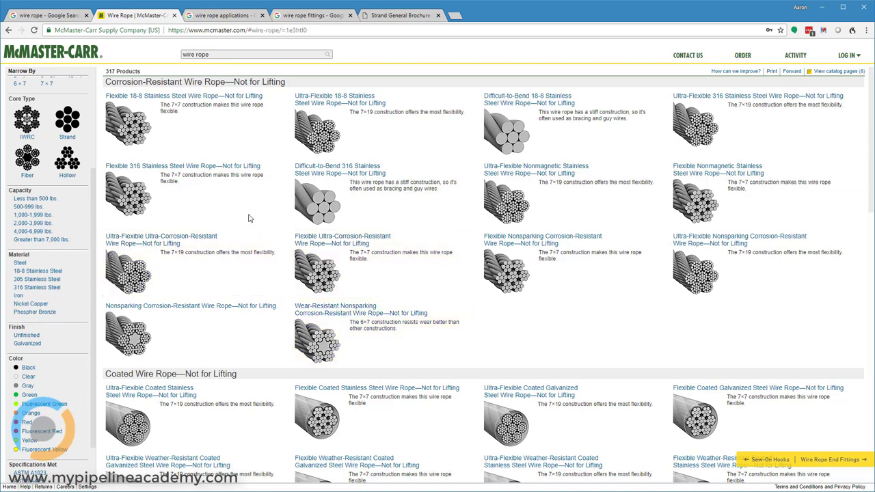
{"action": "mouse_move", "coordinate": [233, 227]}
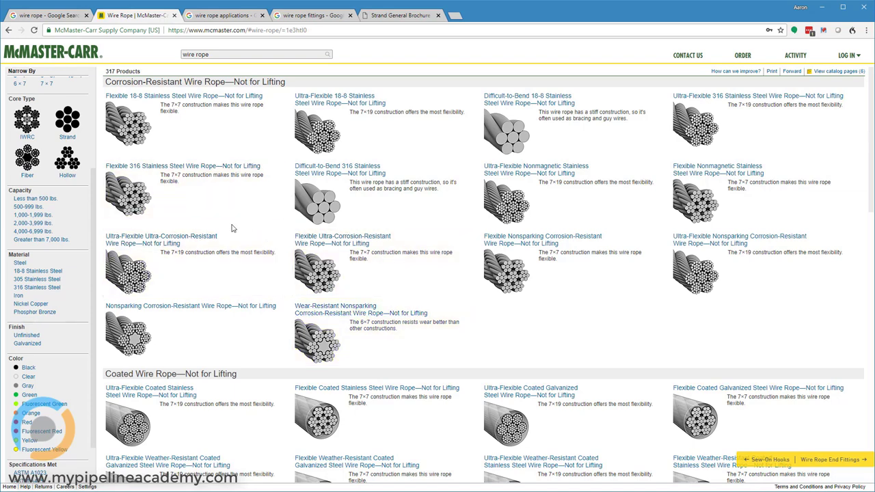
Scroll past Coated Wire Rope to the Not for Lifting and Small-Diameter Braided Wire listings
{"action": "scroll", "scroll_direction": "down", "scroll_amount": 3}
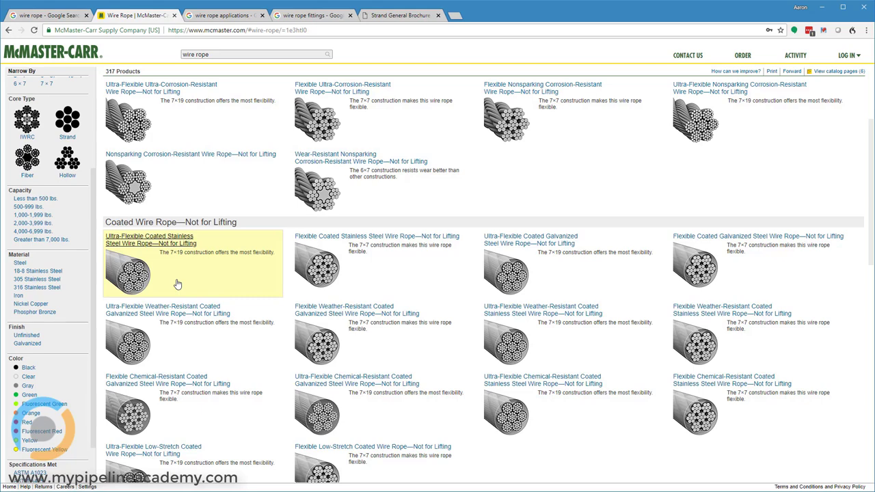
{"action": "mouse_move", "coordinate": [212, 280]}
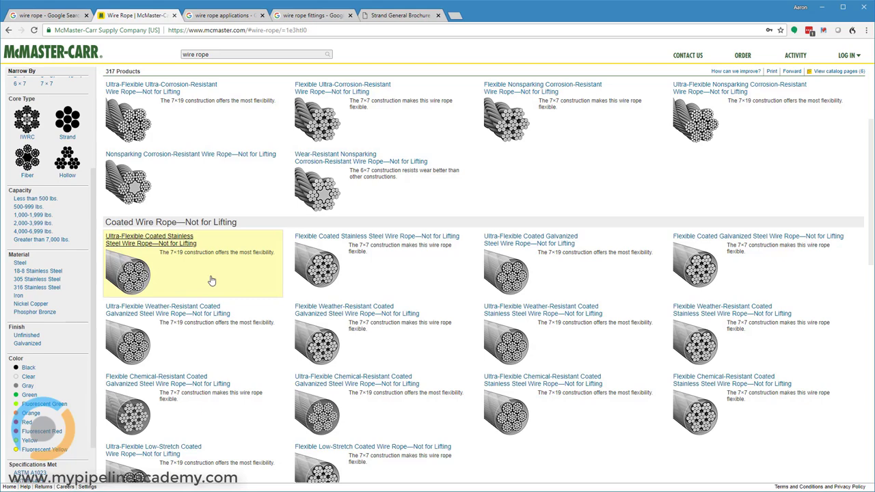
{"action": "scroll", "scroll_direction": "down", "scroll_amount": 3}
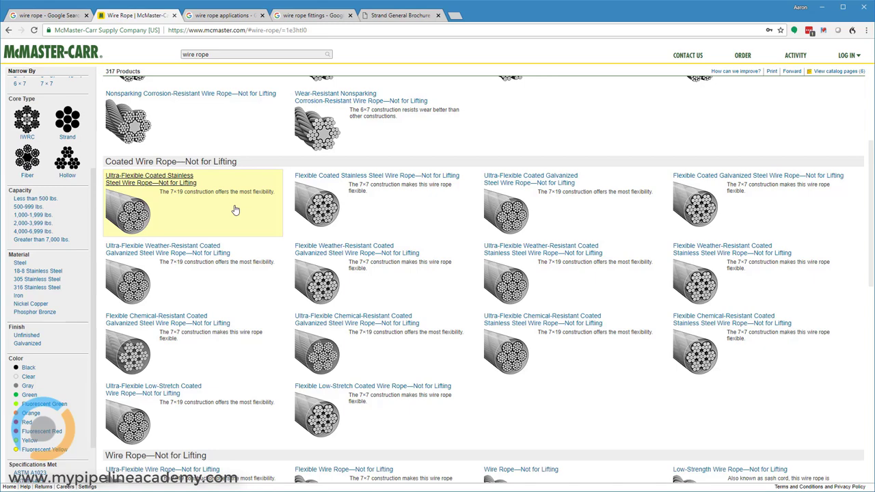
{"action": "mouse_move", "coordinate": [381, 287]}
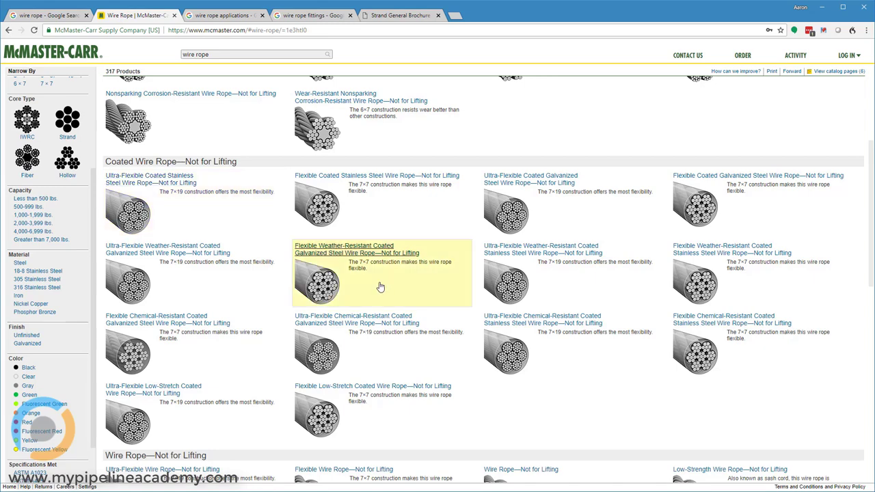
{"action": "scroll", "scroll_direction": "down", "scroll_amount": 3}
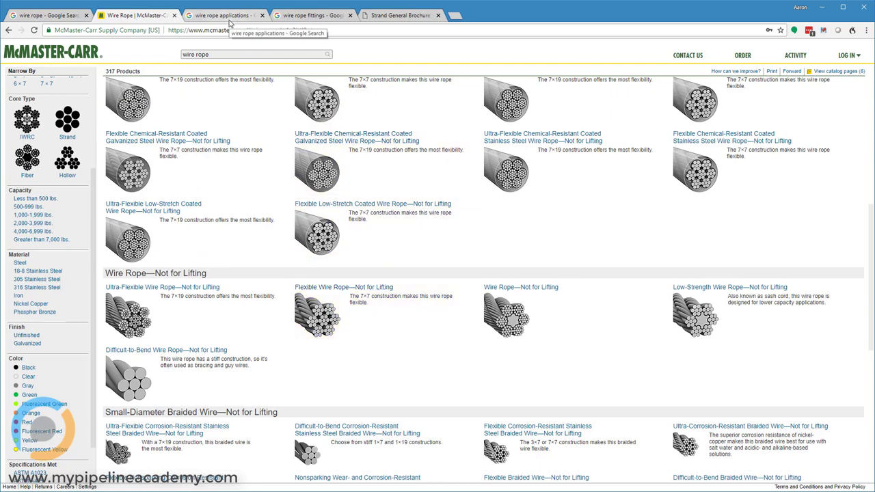
Preview 'Steel Wire Rope for Cranes' in the wire rope applications results and browse further images
{"action": "left_click", "coordinate": [223, 15]}
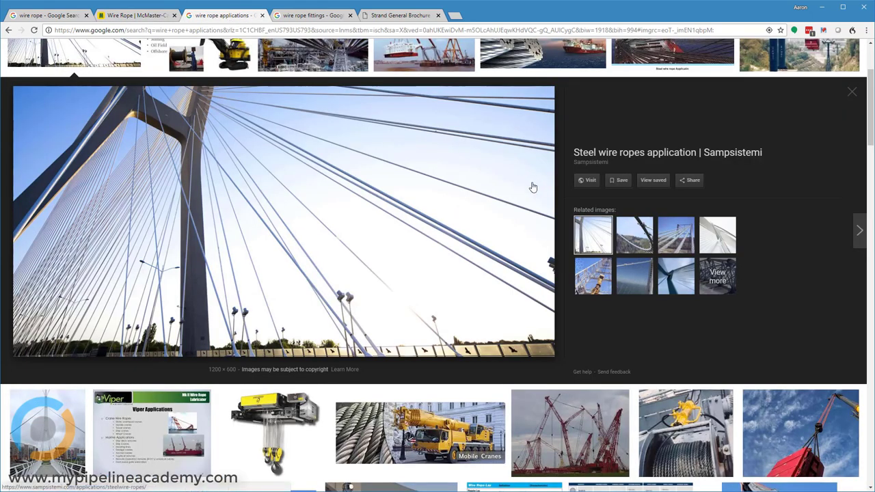
{"action": "mouse_move", "coordinate": [254, 153]}
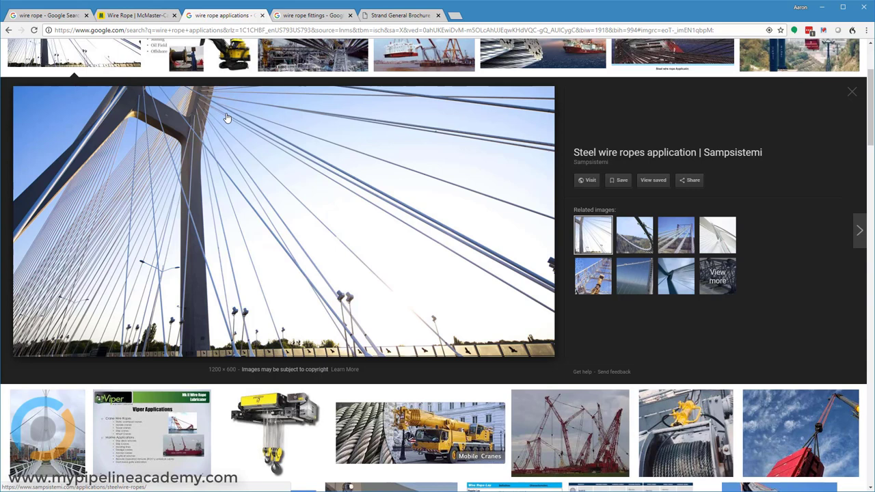
{"action": "mouse_move", "coordinate": [229, 114]}
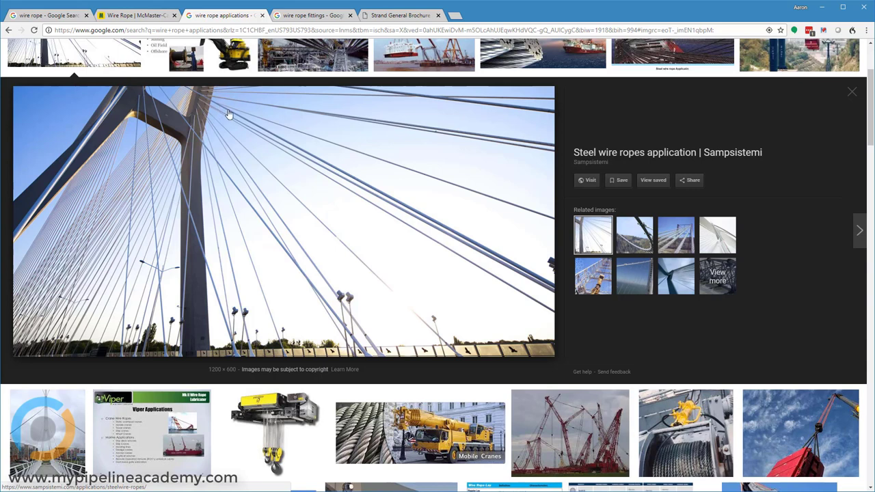
{"action": "mouse_move", "coordinate": [265, 135]}
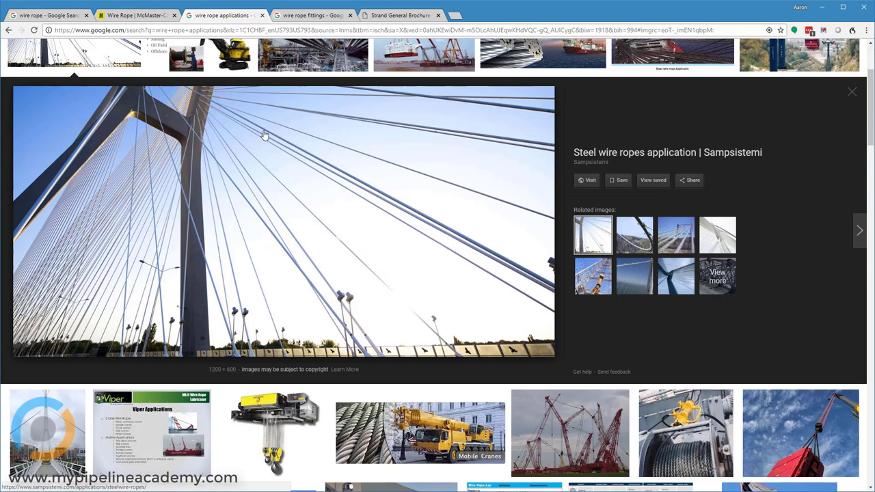
{"action": "mouse_move", "coordinate": [334, 179]}
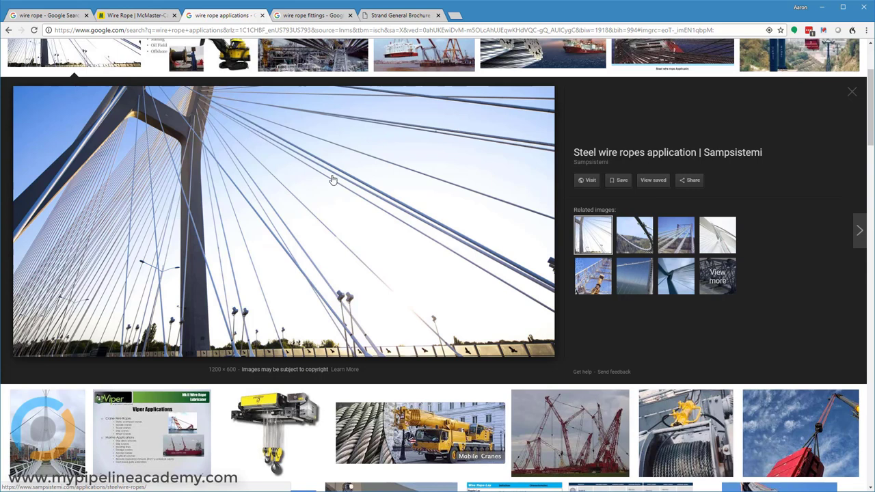
{"action": "mouse_move", "coordinate": [303, 162]}
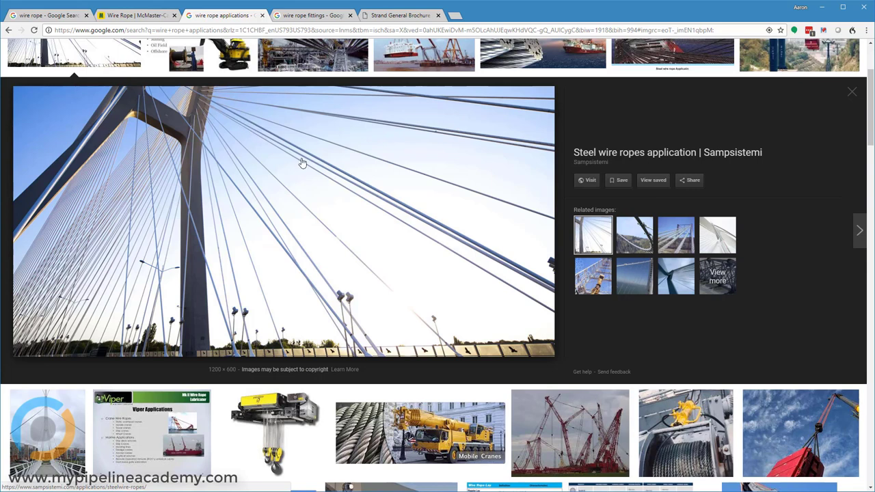
{"action": "mouse_move", "coordinate": [554, 428]}
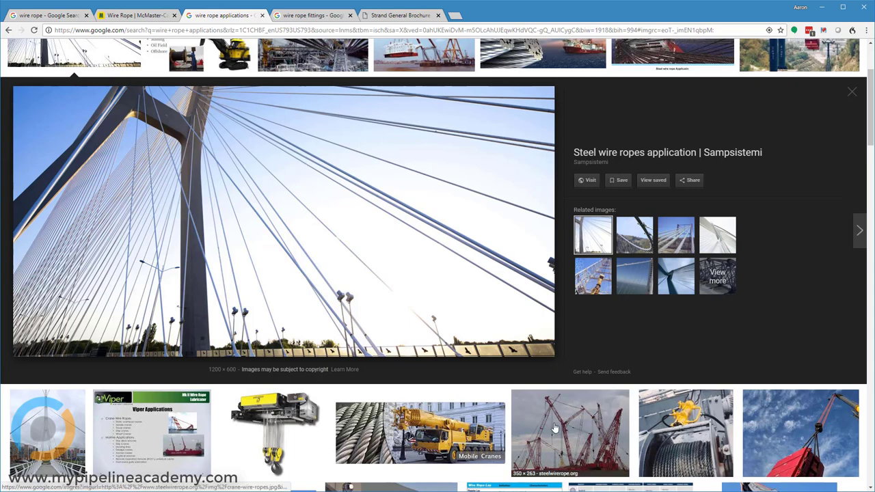
{"action": "left_click", "coordinate": [569, 433]}
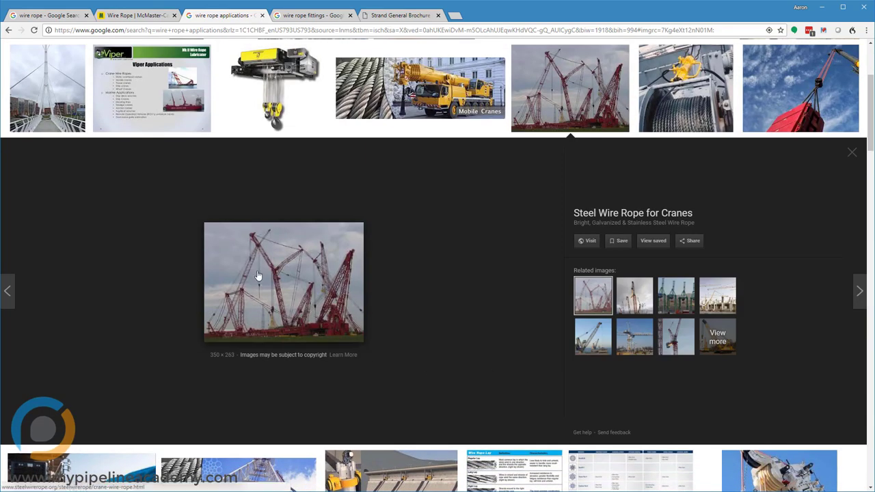
{"action": "scroll", "scroll_direction": "down", "scroll_amount": 3}
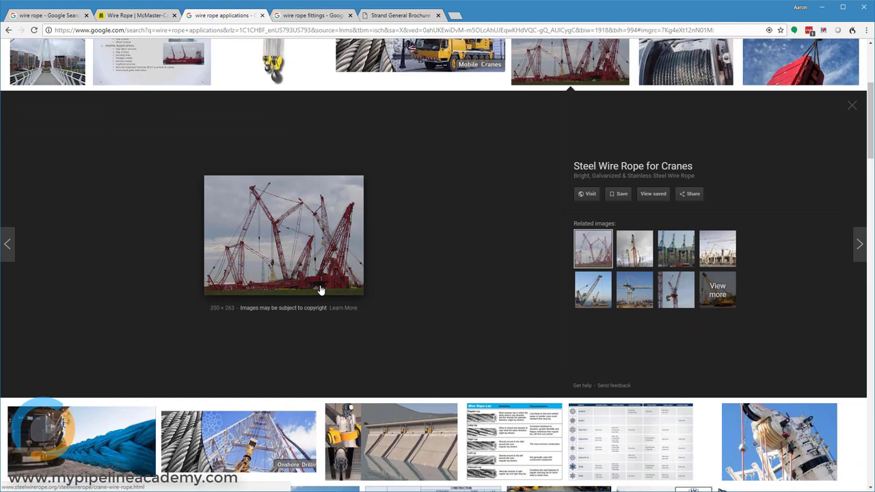
{"action": "scroll", "scroll_direction": "down", "scroll_amount": 3}
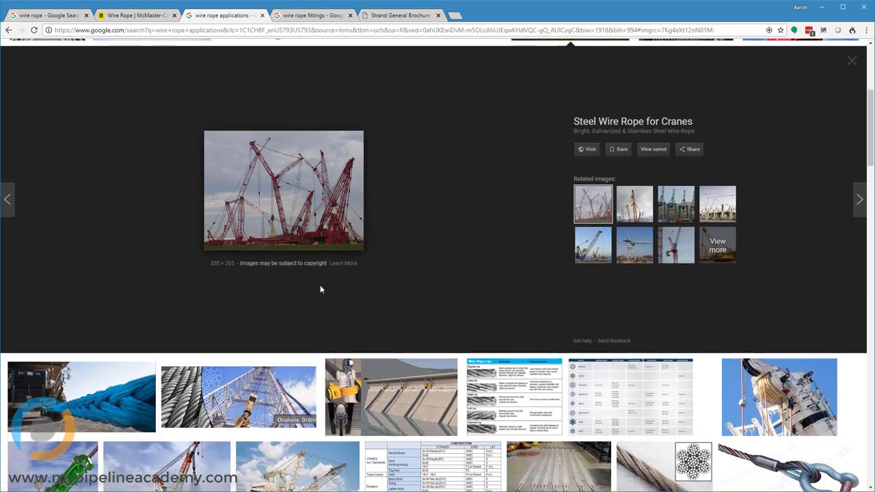
{"action": "scroll", "scroll_direction": "down", "scroll_amount": 3}
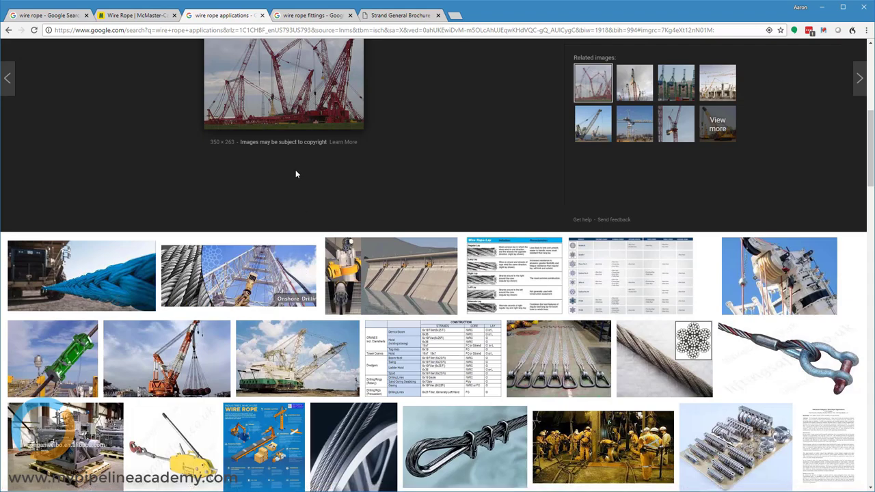
Return to the McMaster-Carr listing at the coated and Not for Lifting wire rope products
{"action": "left_click", "coordinate": [135, 15]}
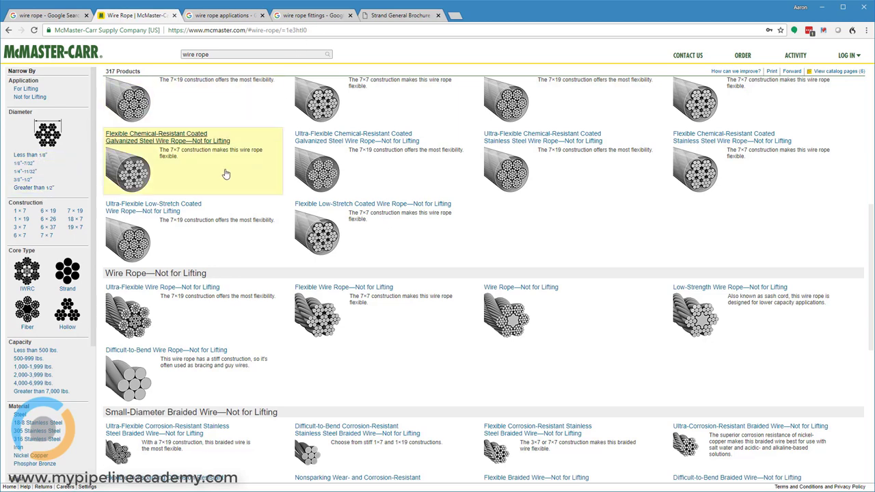
{"action": "mouse_move", "coordinate": [263, 53]}
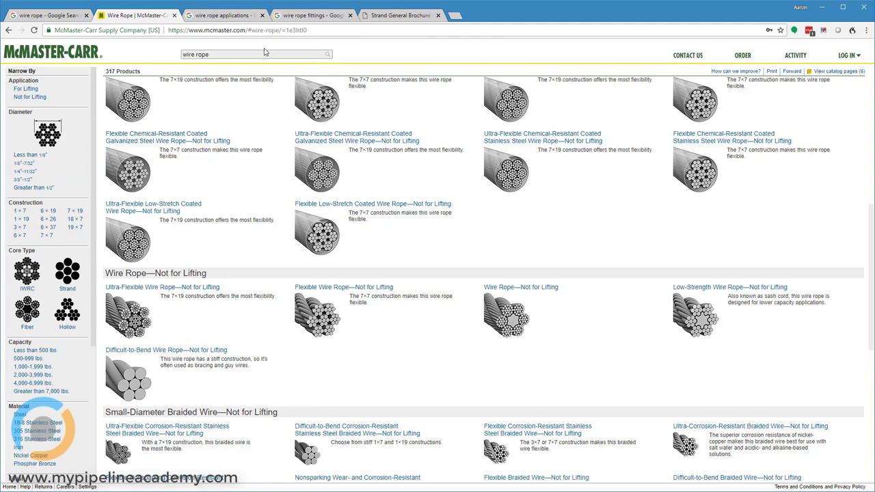
Show the 'wire rope fittings' image results with the Drum Data - All Rigging chart previewed
{"action": "left_click", "coordinate": [311, 15]}
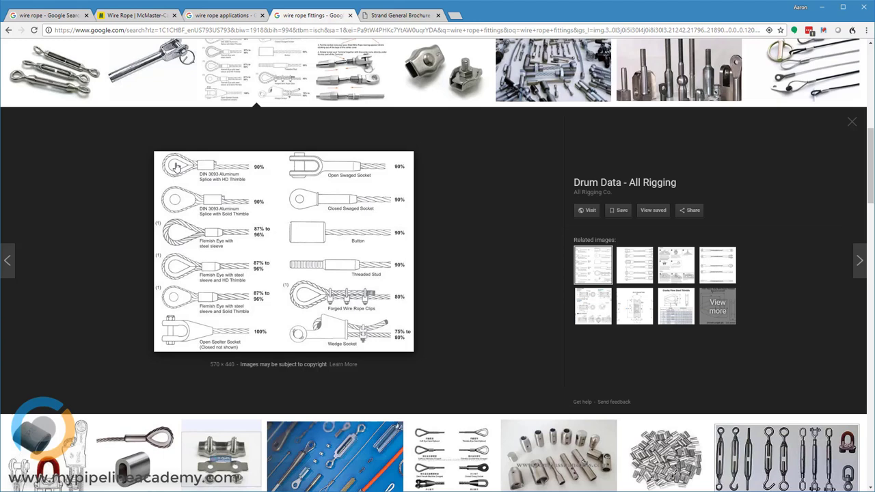
{"action": "mouse_move", "coordinate": [188, 224]}
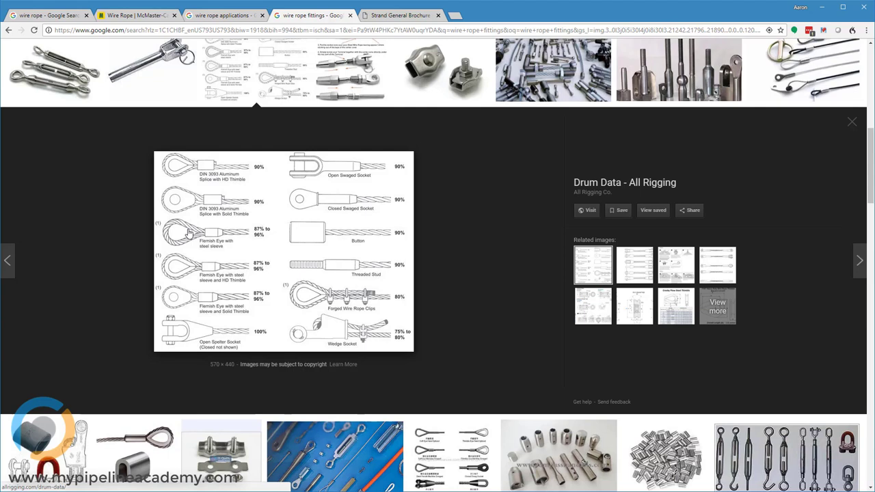
{"action": "mouse_move", "coordinate": [178, 236]}
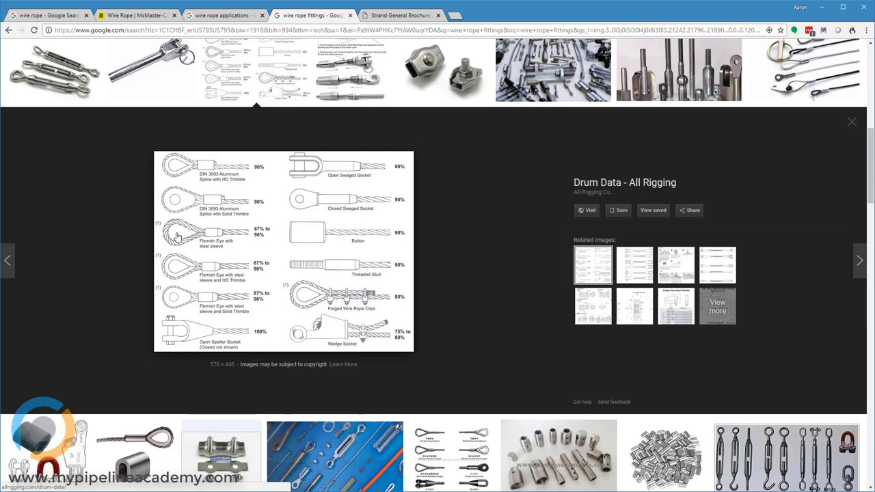
{"action": "mouse_move", "coordinate": [197, 235]}
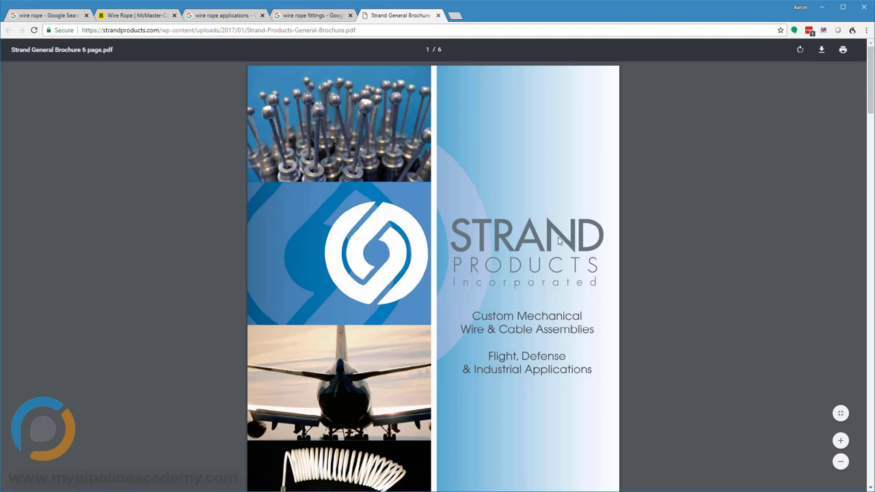
{"action": "mouse_move", "coordinate": [267, 110]}
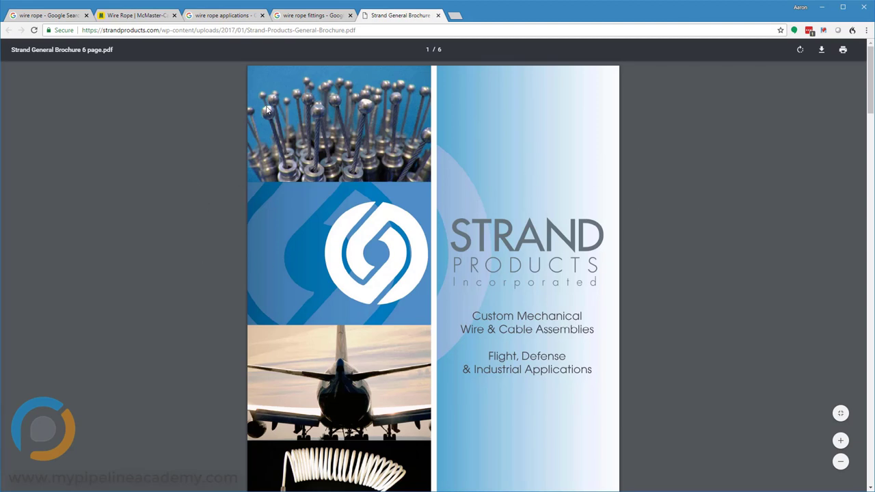
{"action": "mouse_move", "coordinate": [366, 113]}
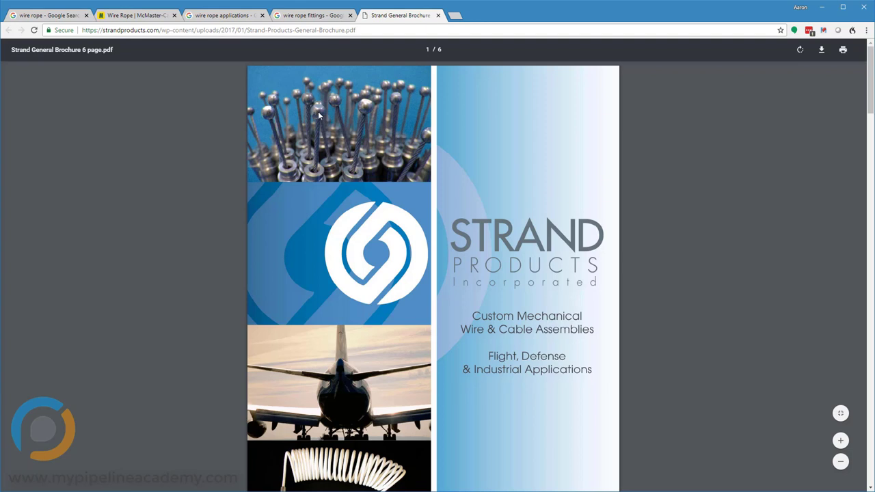
{"action": "mouse_move", "coordinate": [368, 123]}
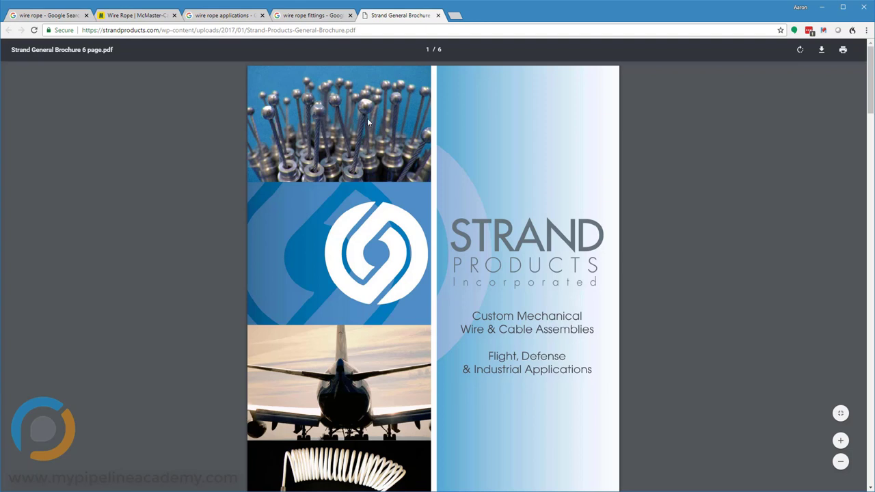
{"action": "mouse_move", "coordinate": [378, 181]}
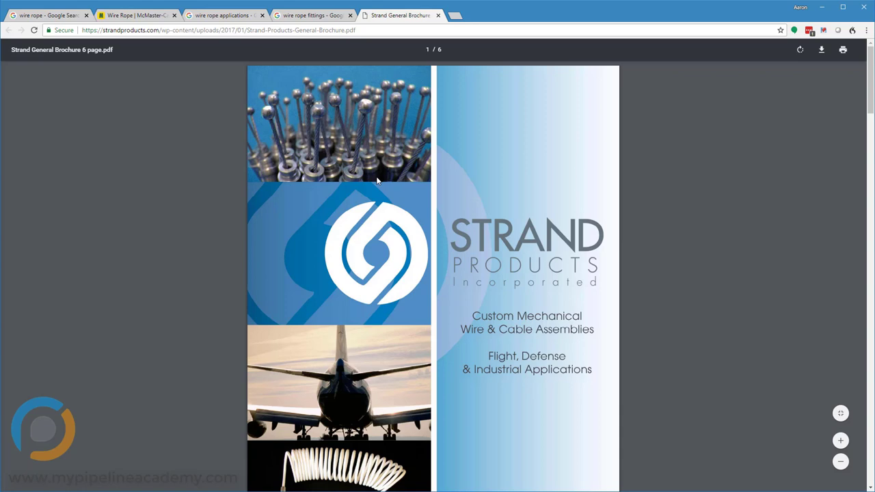
Scroll the Strand Products brochure down to the Military & Defense and Architectural & Industrial sections
{"action": "scroll", "scroll_direction": "down", "scroll_amount": 3}
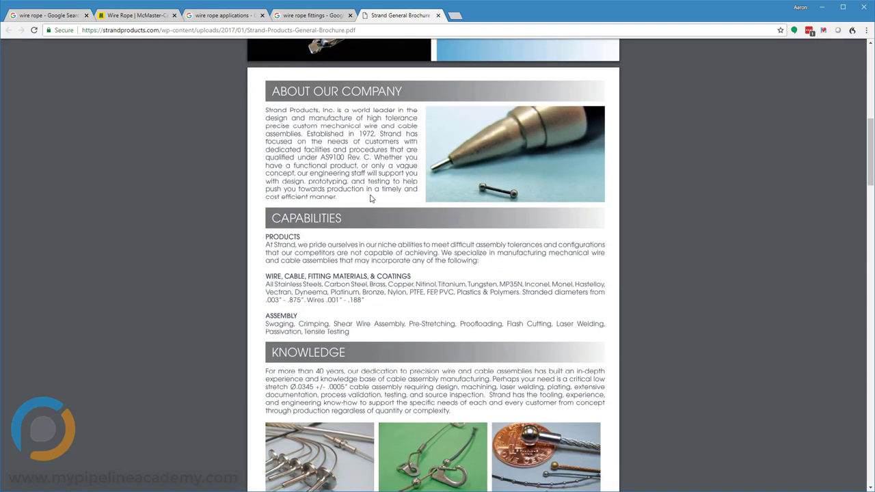
{"action": "mouse_move", "coordinate": [482, 188]}
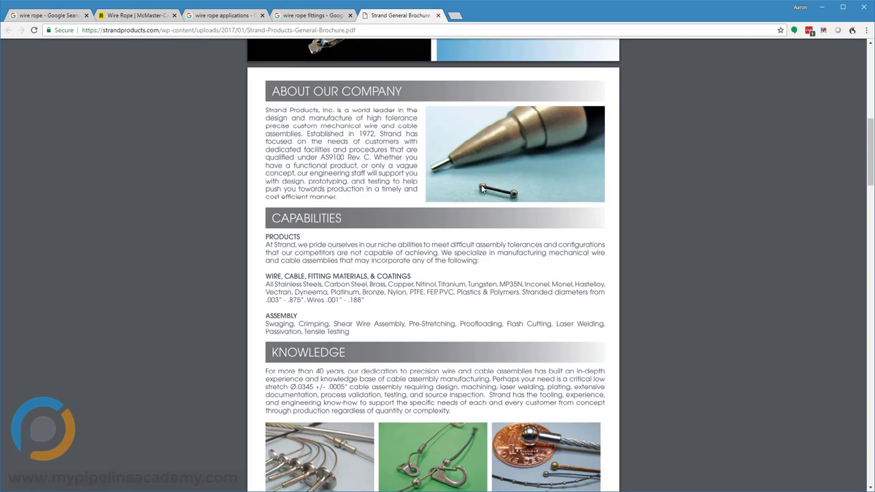
{"action": "scroll", "scroll_direction": "down", "scroll_amount": 3}
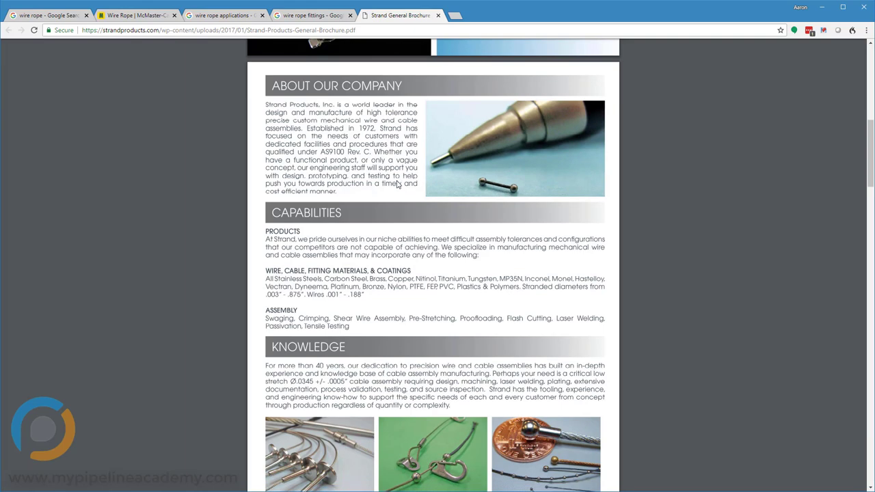
{"action": "scroll", "scroll_direction": "down", "scroll_amount": 3}
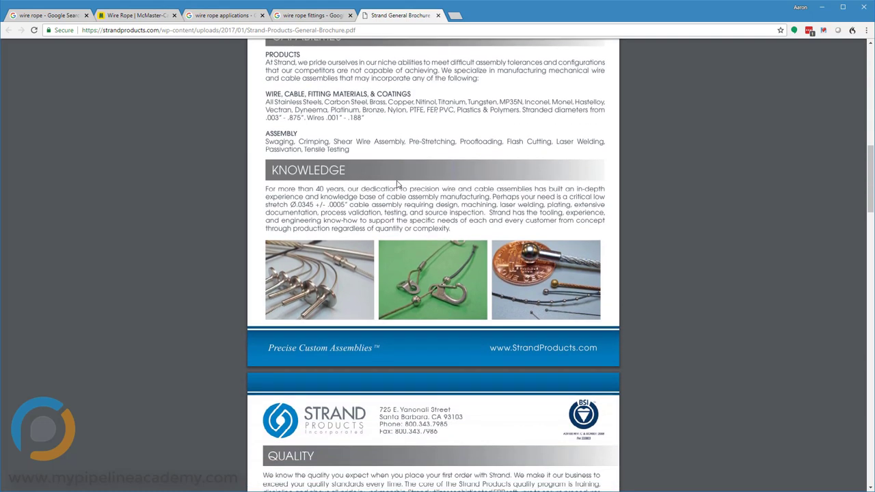
{"action": "mouse_move", "coordinate": [482, 286]}
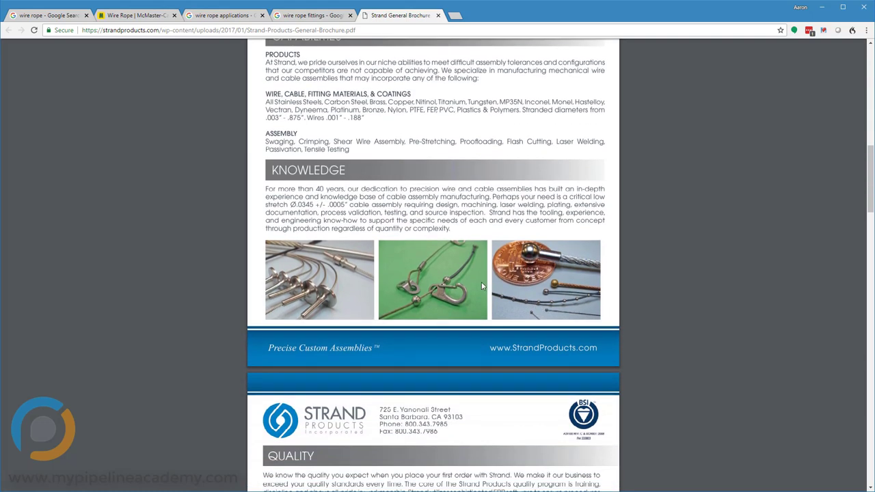
{"action": "mouse_move", "coordinate": [564, 308]}
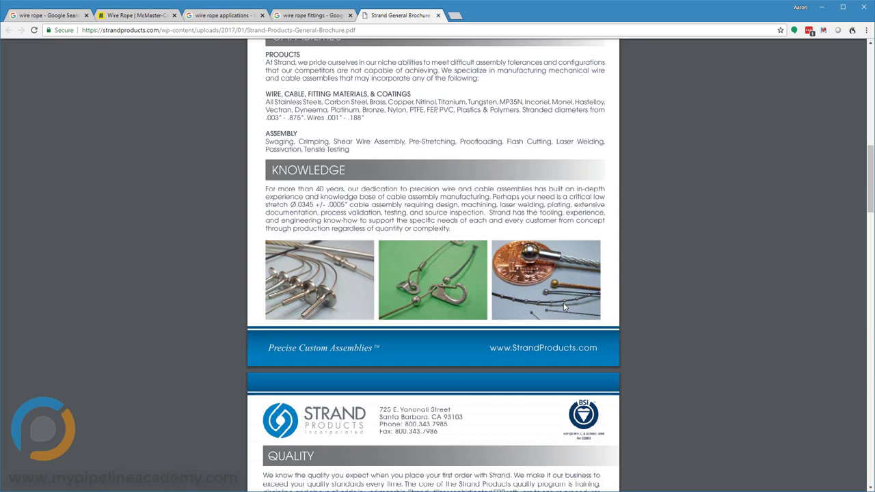
{"action": "mouse_move", "coordinate": [361, 283]}
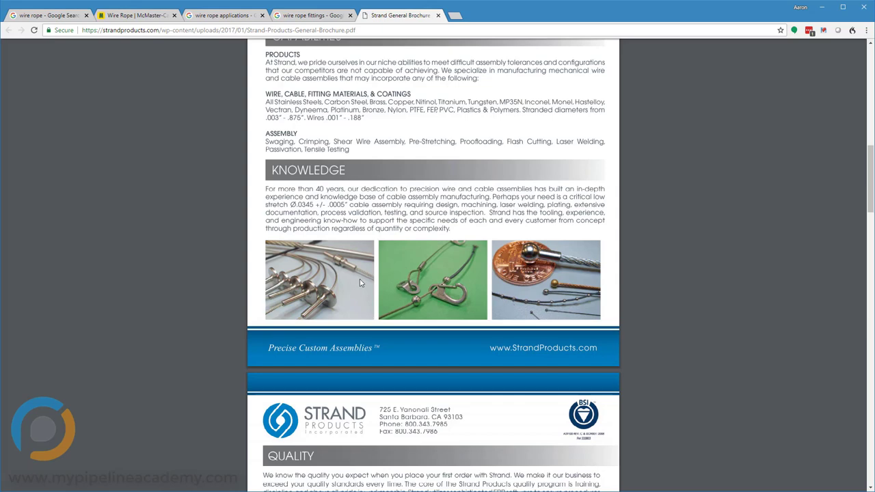
{"action": "scroll", "scroll_direction": "down", "scroll_amount": 3}
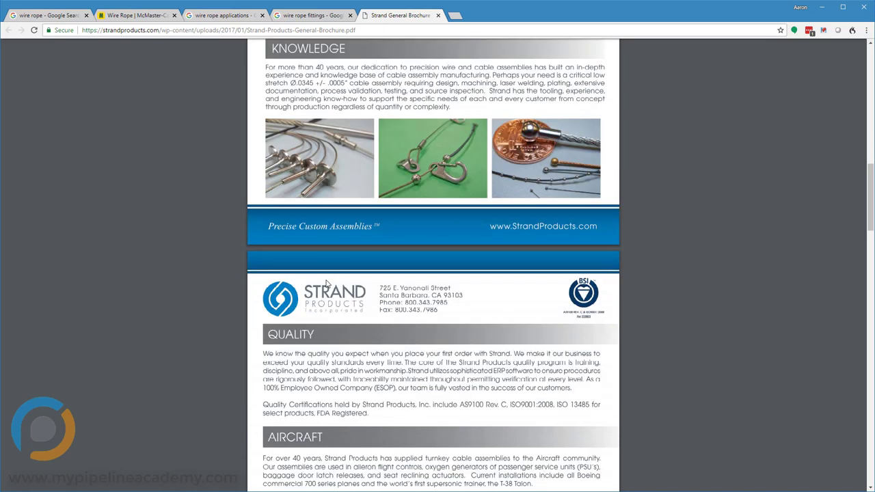
{"action": "scroll", "scroll_direction": "down", "scroll_amount": 3}
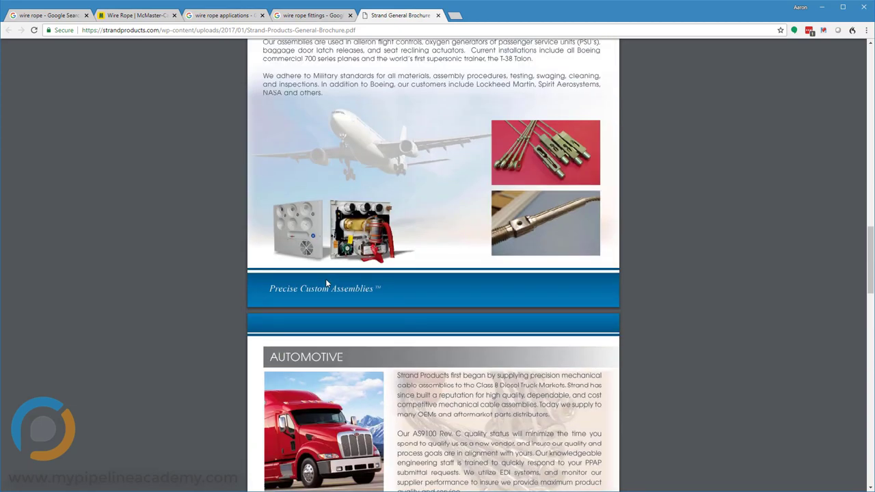
{"action": "scroll", "scroll_direction": "down", "scroll_amount": 3}
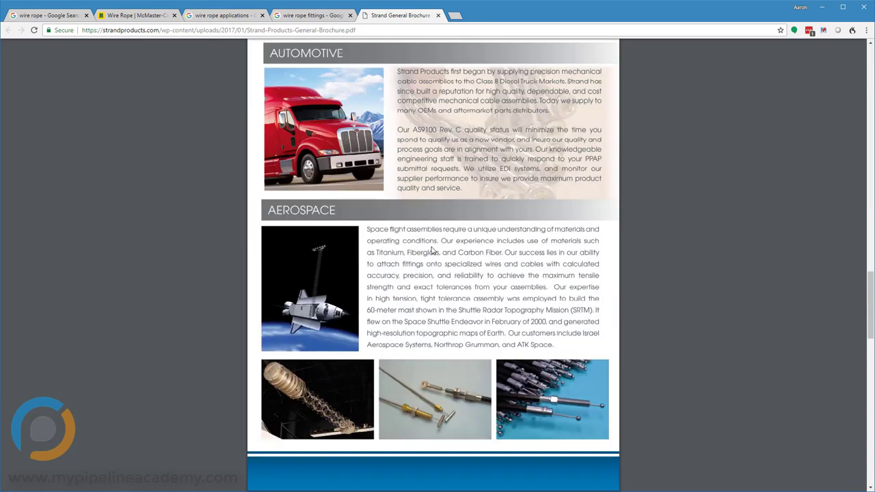
{"action": "scroll", "scroll_direction": "down", "scroll_amount": 3}
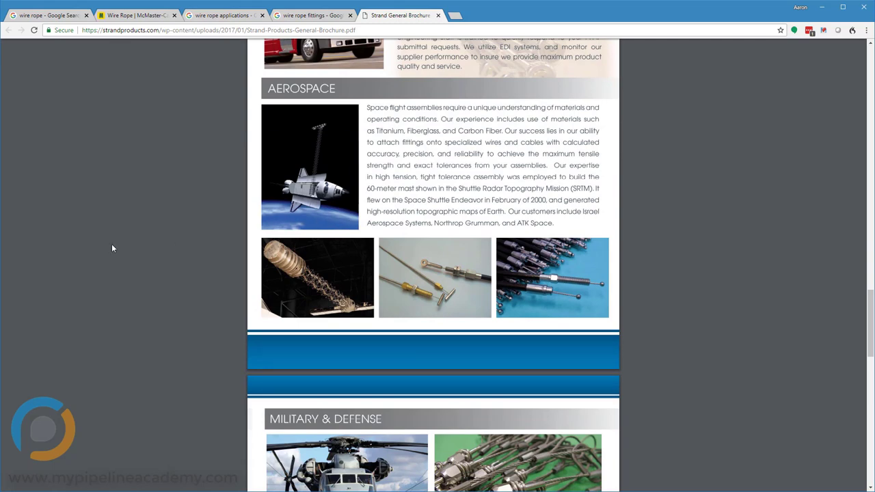
{"action": "scroll", "scroll_direction": "down", "scroll_amount": 3}
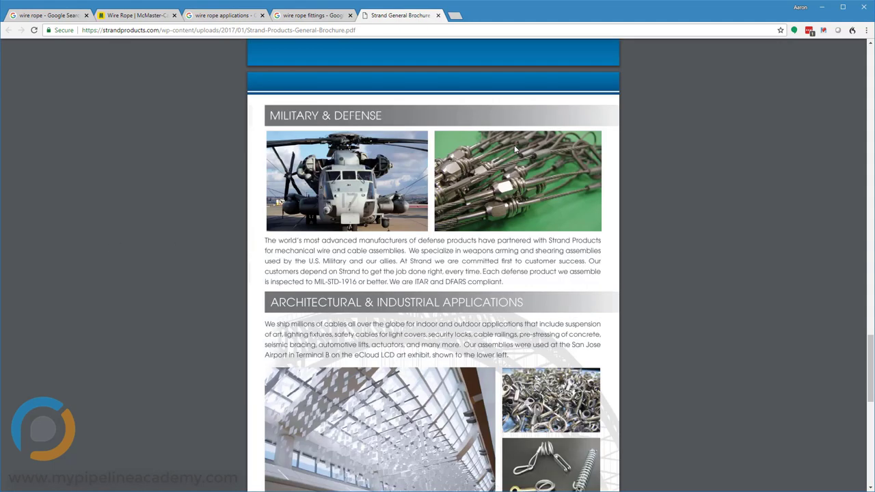
{"action": "mouse_move", "coordinate": [202, 249]}
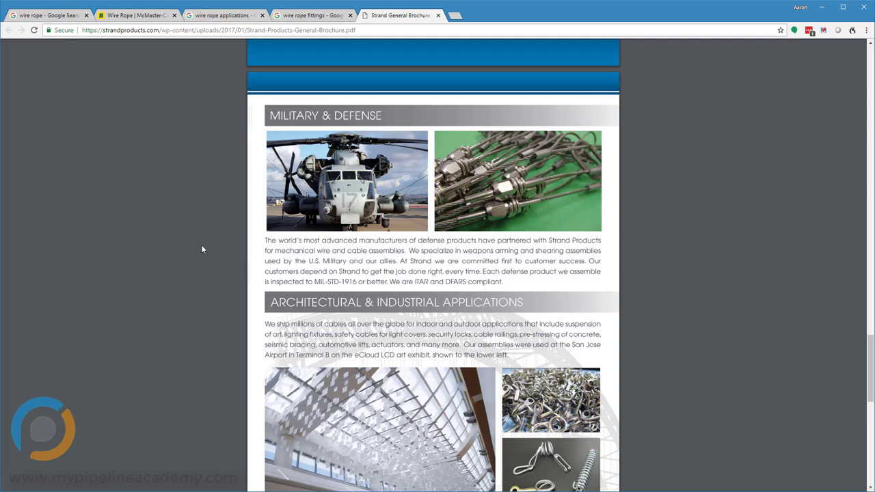